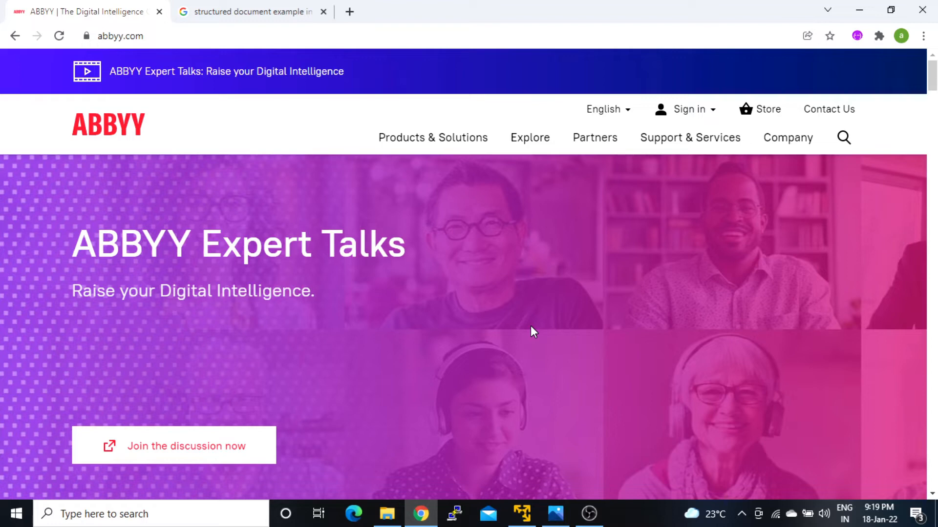
{"action": "mouse_move", "coordinate": [534, 354]}
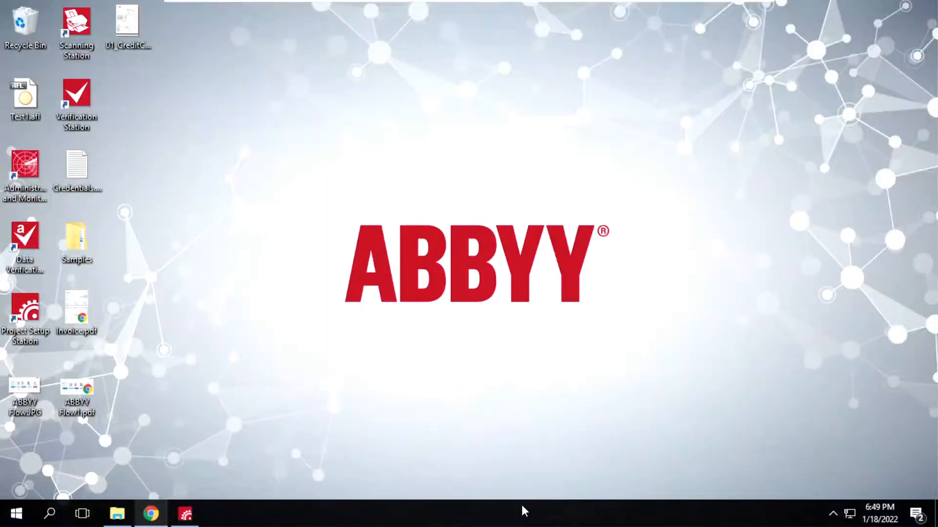
{"action": "mouse_move", "coordinate": [150, 513]}
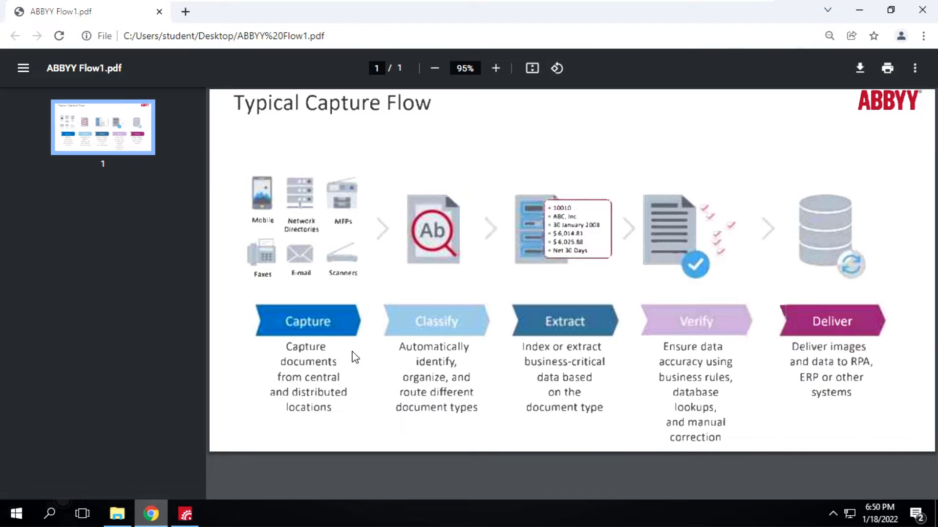
{"action": "mouse_move", "coordinate": [4, 446]}
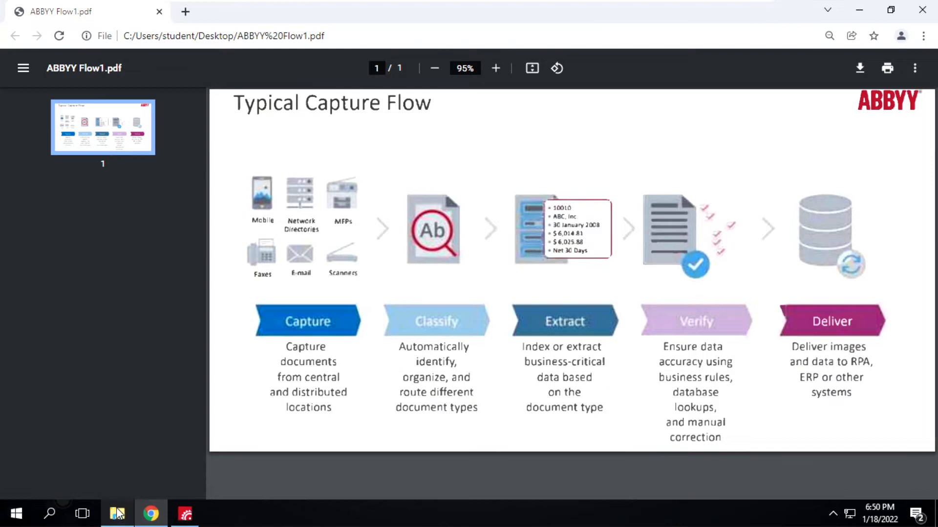
{"action": "mouse_move", "coordinate": [895, 30]}
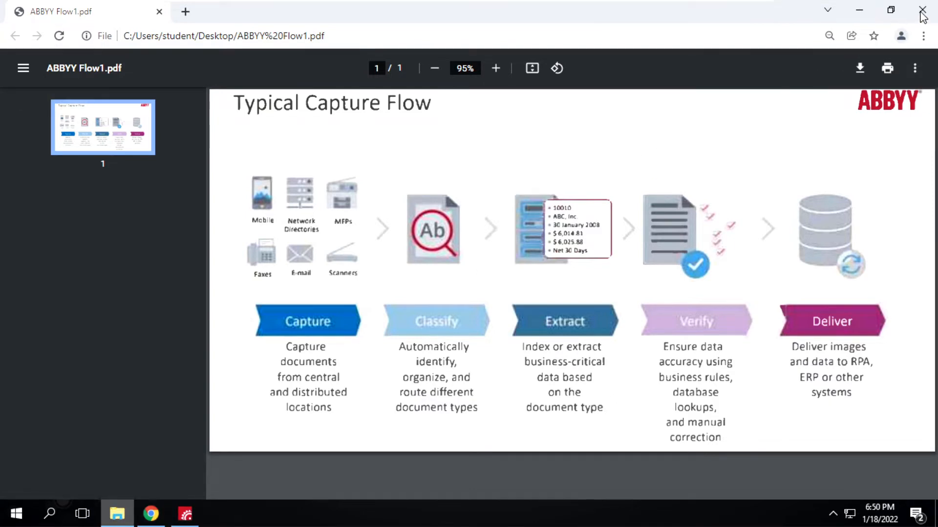
Close the ABBYY Flow1.pdf Chrome window to leave the desktop showing.
{"action": "left_click", "coordinate": [921, 10]}
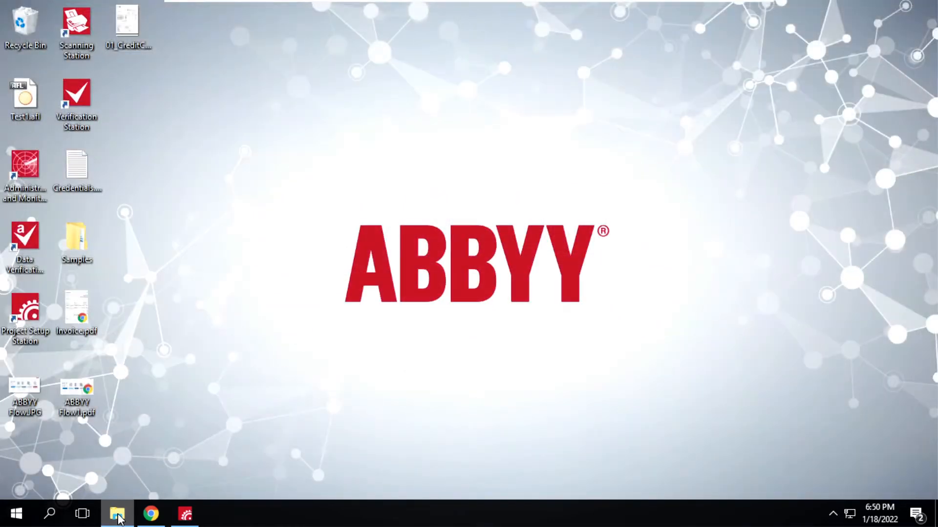
Browse into 1.InputFiles and back up to the AshuRanjan hot folder with its four subfolders.
{"action": "left_click", "coordinate": [117, 514]}
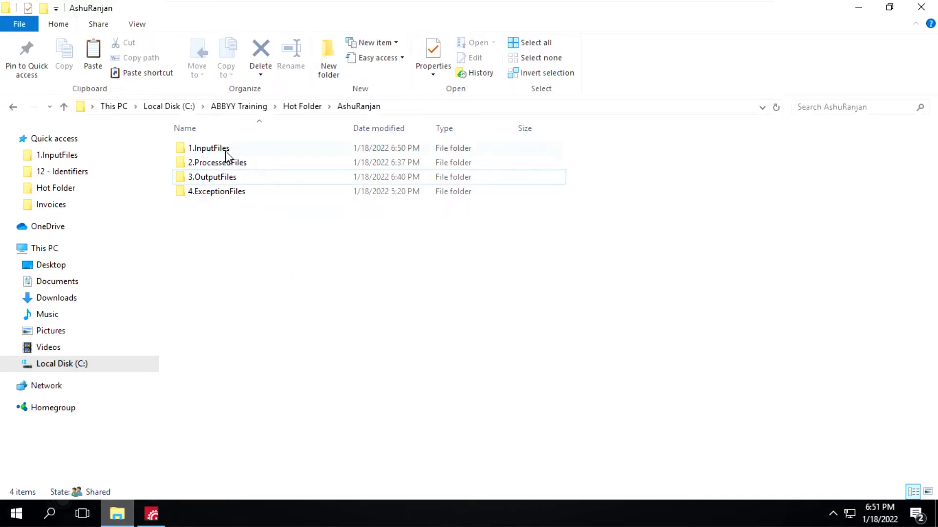
{"action": "mouse_move", "coordinate": [272, 151]}
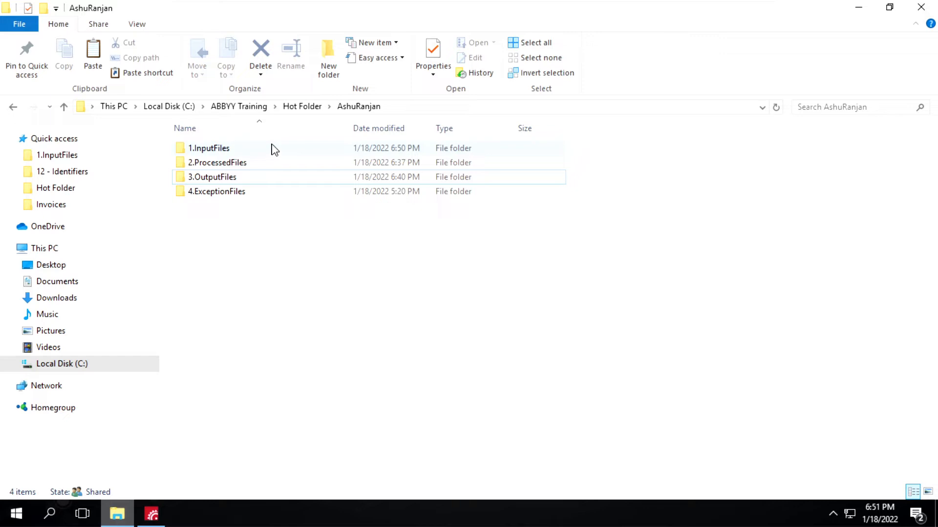
{"action": "mouse_move", "coordinate": [243, 163]}
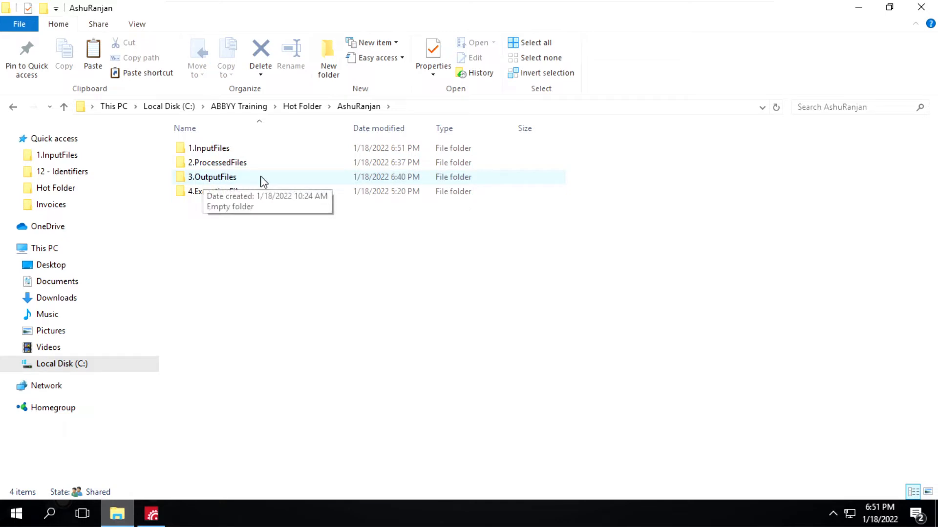
{"action": "left_click", "coordinate": [209, 148]}
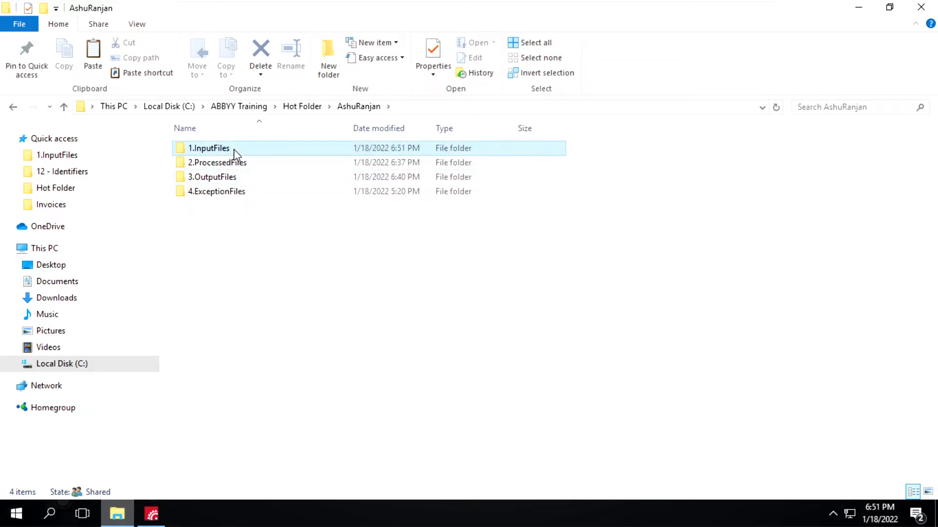
{"action": "left_click", "coordinate": [209, 148]}
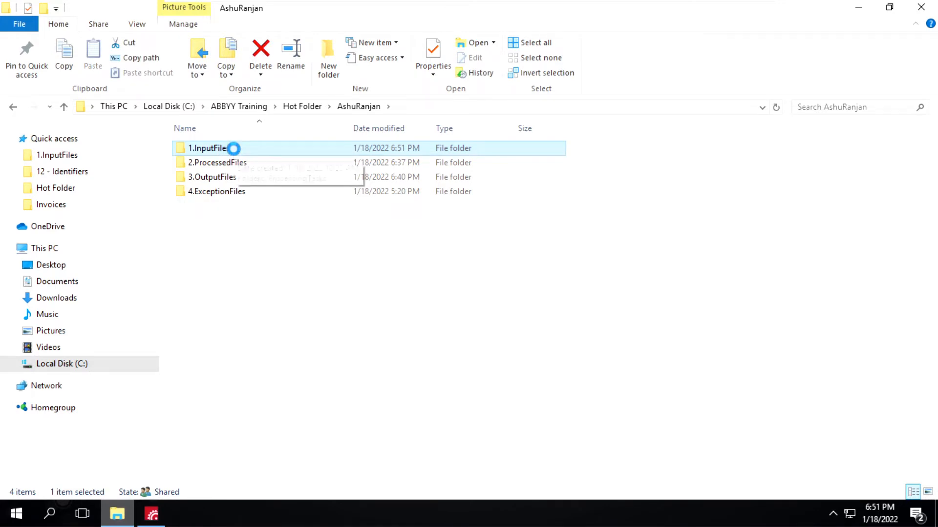
{"action": "double_click", "coordinate": [209, 147]}
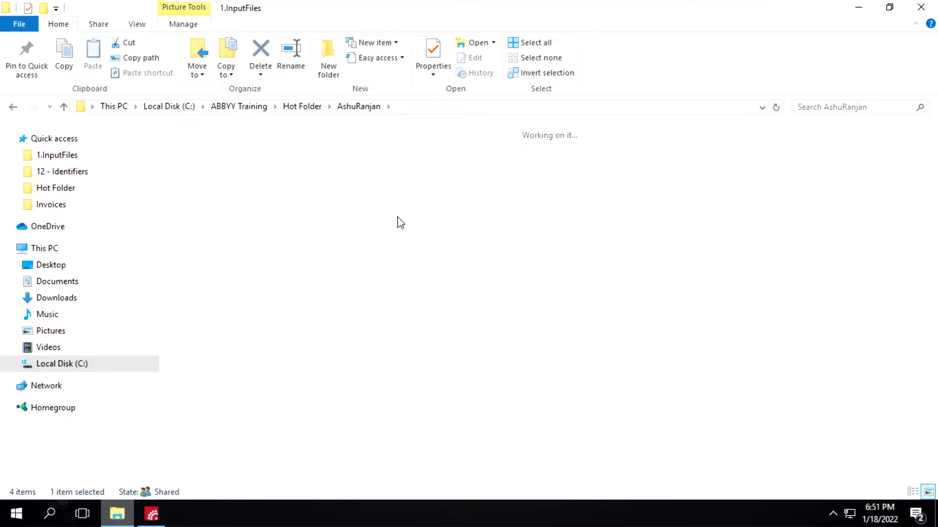
{"action": "double_click", "coordinate": [58, 155]}
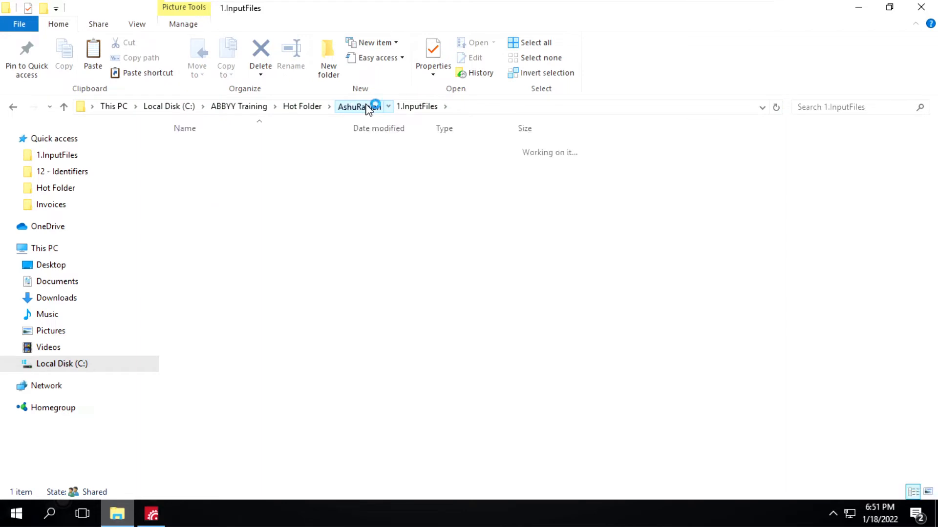
{"action": "left_click", "coordinate": [357, 106]}
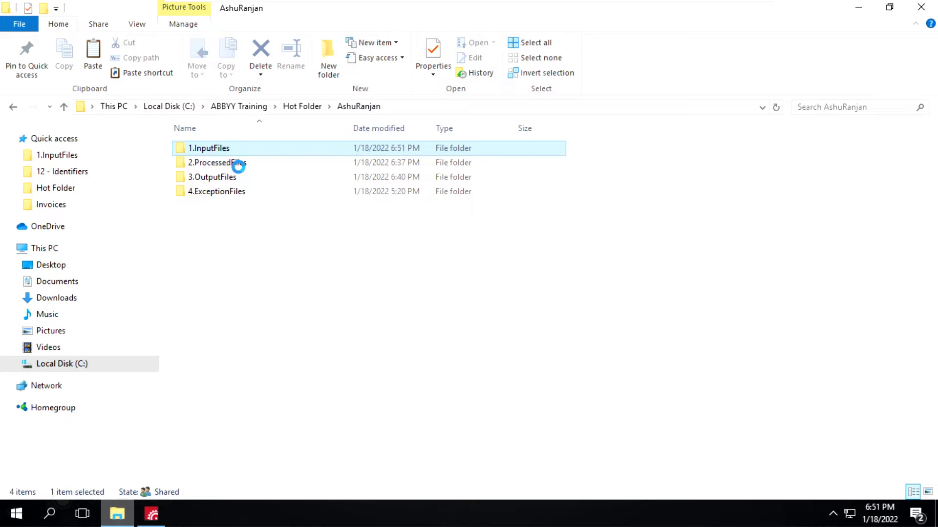
Look through 2.ProcessedFiles batches and the empty 3.OutputFiles, returning to the hot folder.
{"action": "left_click", "coordinate": [217, 163]}
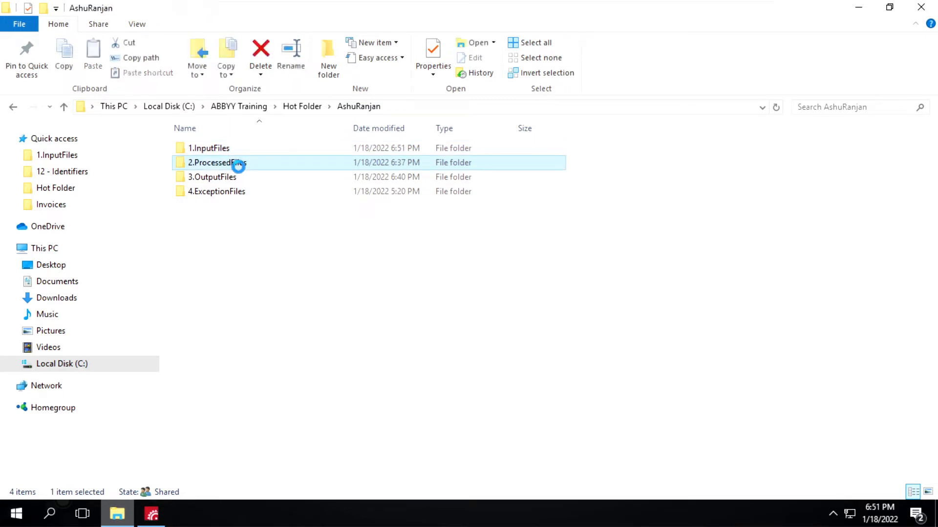
{"action": "double_click", "coordinate": [215, 162]}
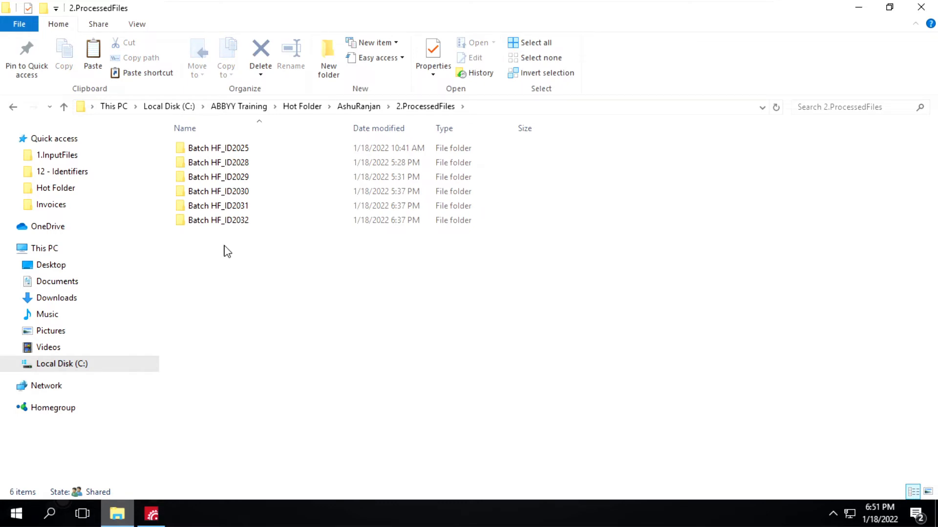
{"action": "mouse_move", "coordinate": [238, 243]}
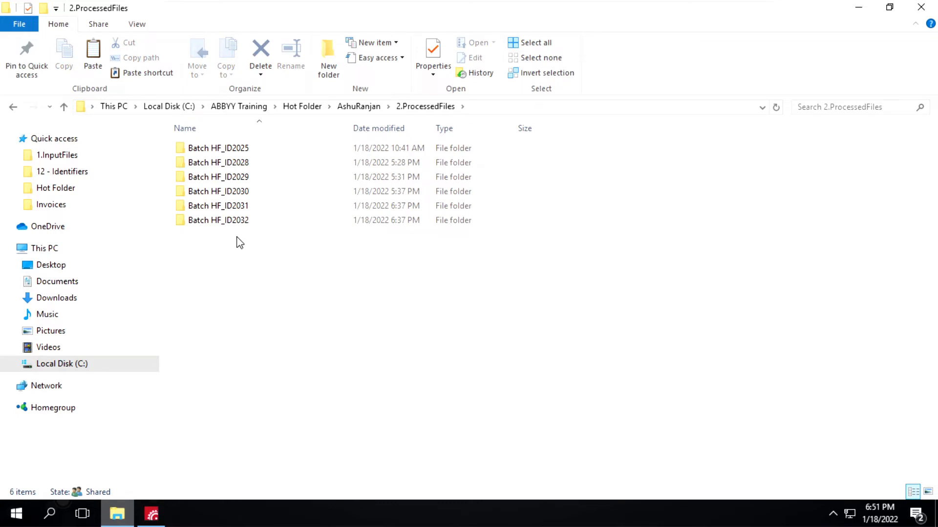
{"action": "left_click", "coordinate": [359, 106]}
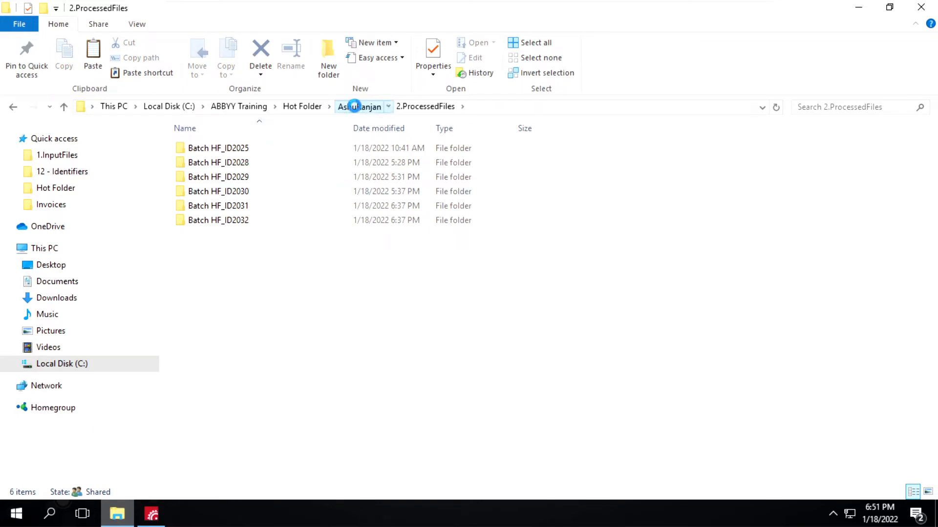
{"action": "left_click", "coordinate": [358, 107]}
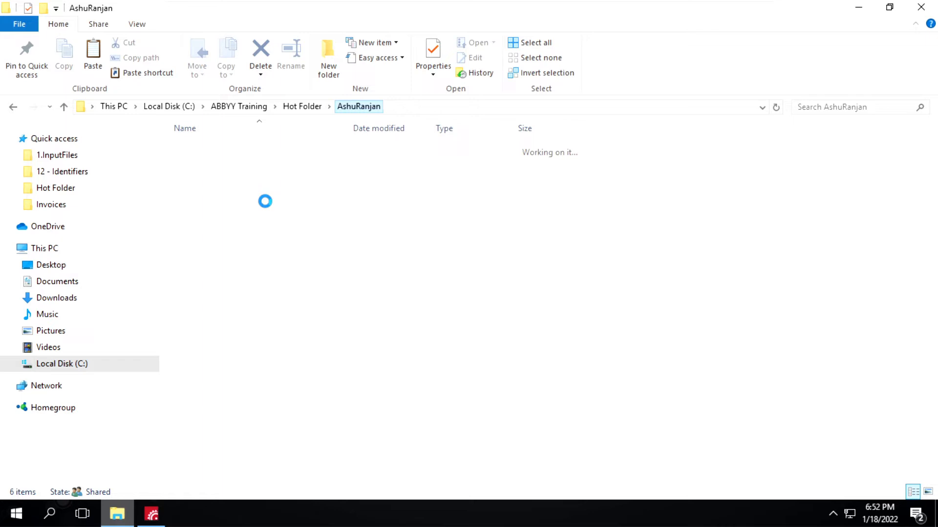
{"action": "left_click", "coordinate": [218, 162]}
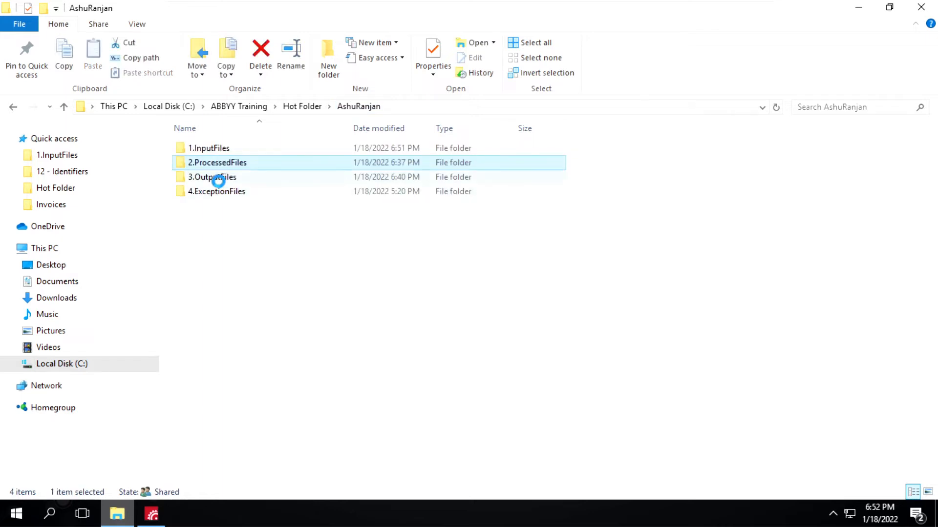
{"action": "left_click", "coordinate": [212, 177]}
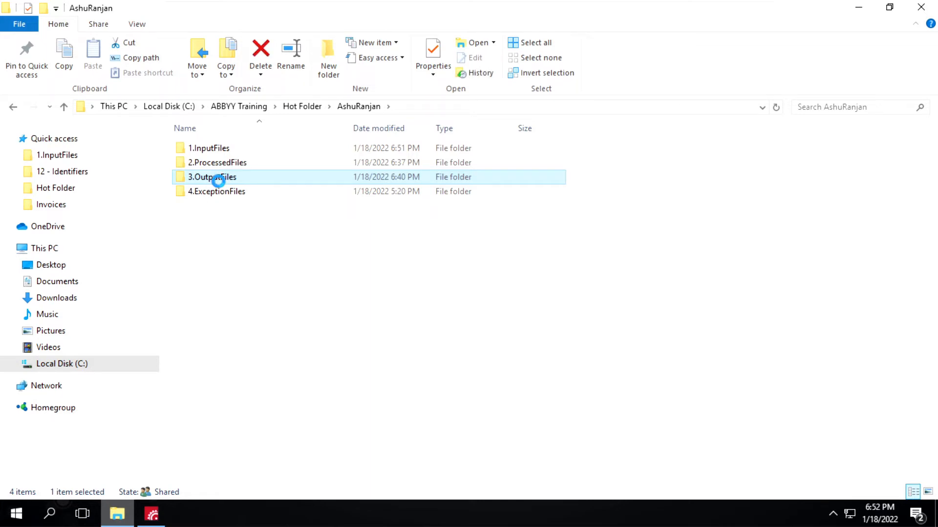
{"action": "double_click", "coordinate": [212, 177]}
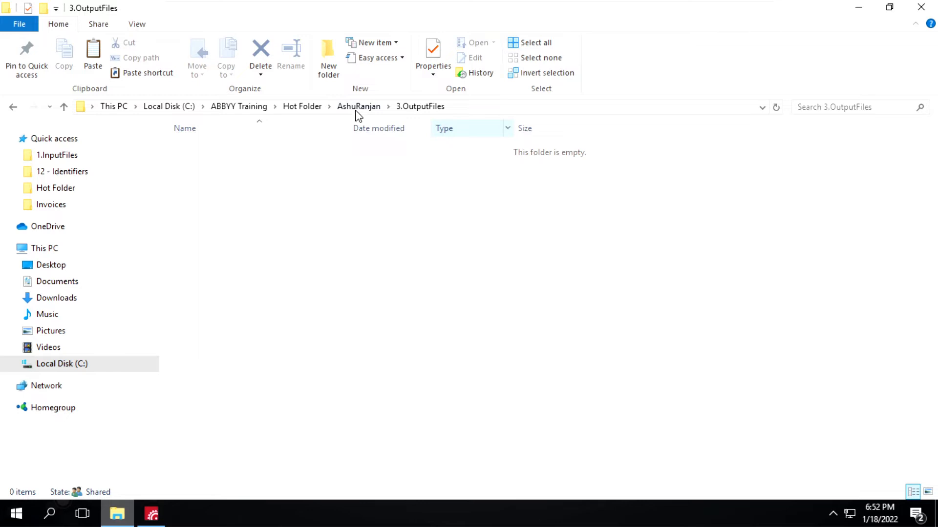
{"action": "left_click", "coordinate": [358, 106]}
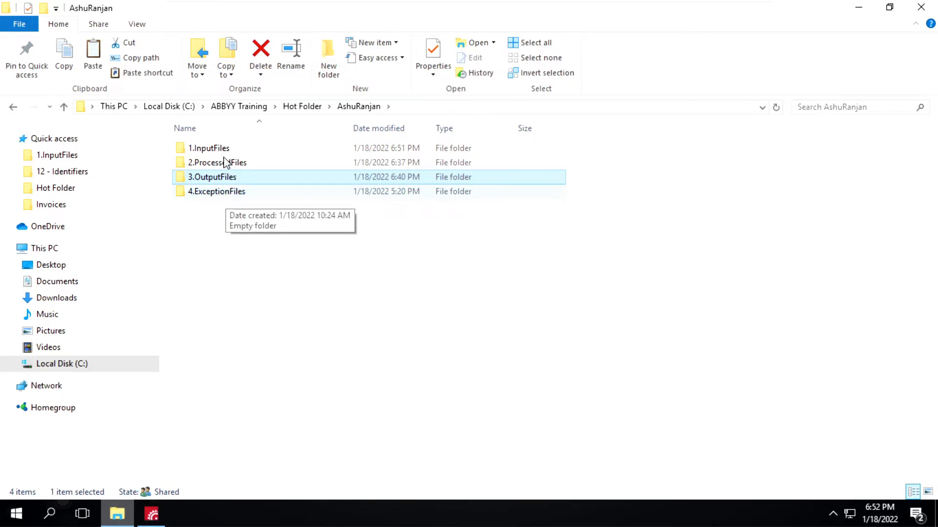
Reopen 1.InputFiles showing its ProcessingTasks subfolder.
{"action": "left_click", "coordinate": [208, 148]}
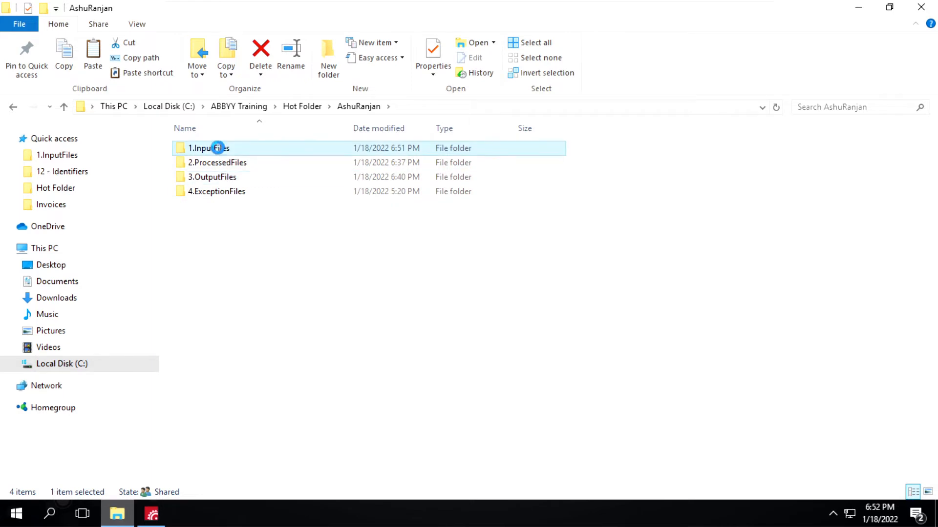
{"action": "double_click", "coordinate": [209, 148]}
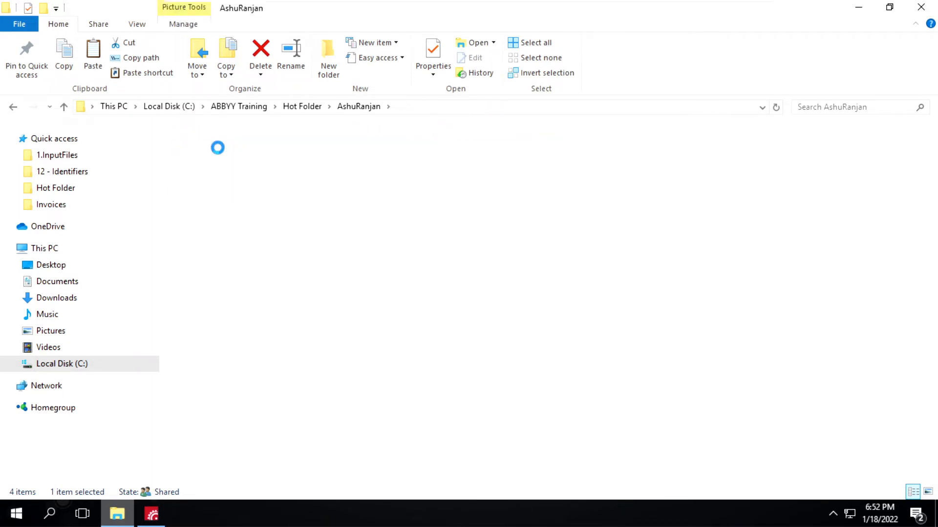
{"action": "double_click", "coordinate": [57, 156]}
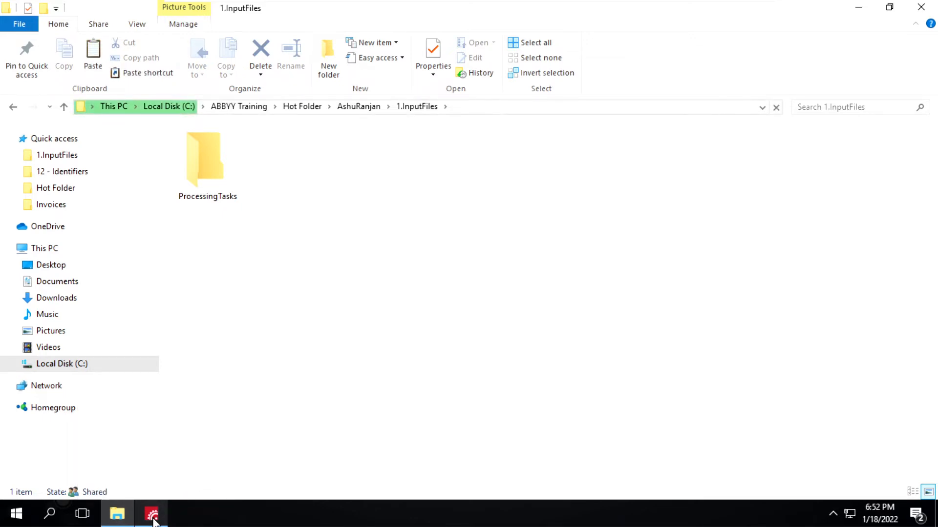
Bring FlexiCapture Project Setup forward to review the seven processed working batches.
{"action": "left_click", "coordinate": [151, 514]}
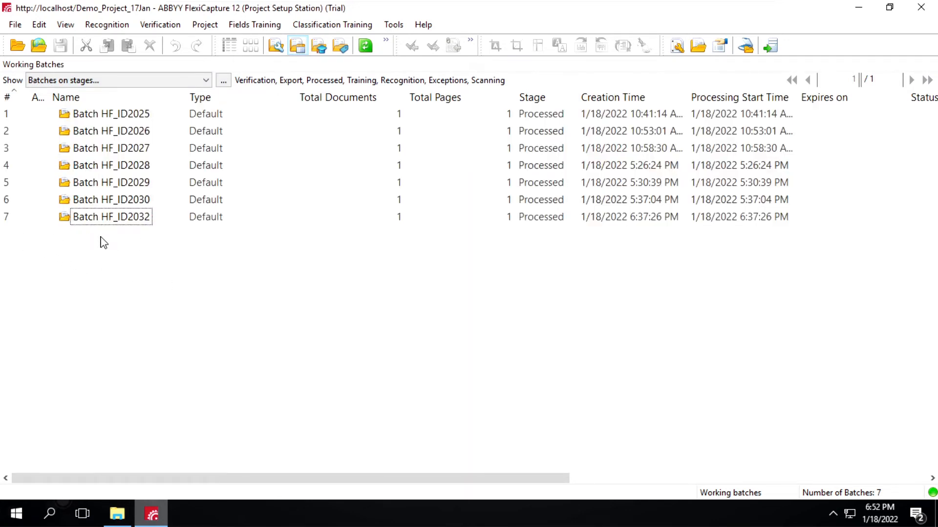
{"action": "mouse_move", "coordinate": [142, 235]}
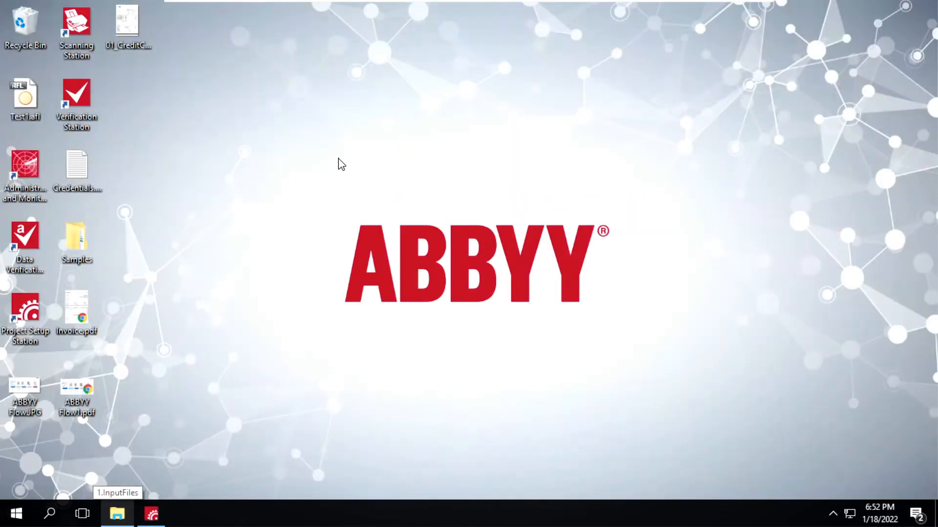
{"action": "mouse_move", "coordinate": [127, 33]}
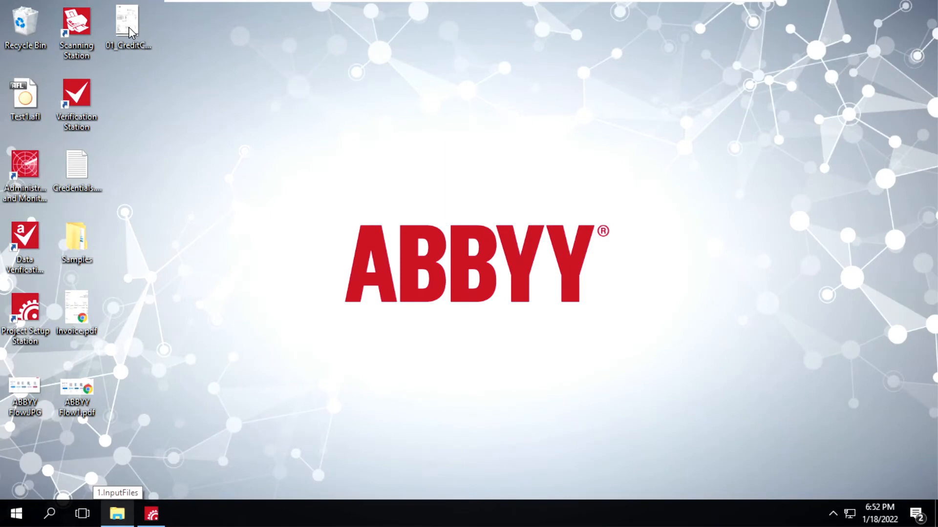
Drop 01_CreditCardStatement.png into 1.InputFiles and watch the hot folder import it away.
{"action": "left_click", "coordinate": [127, 28]}
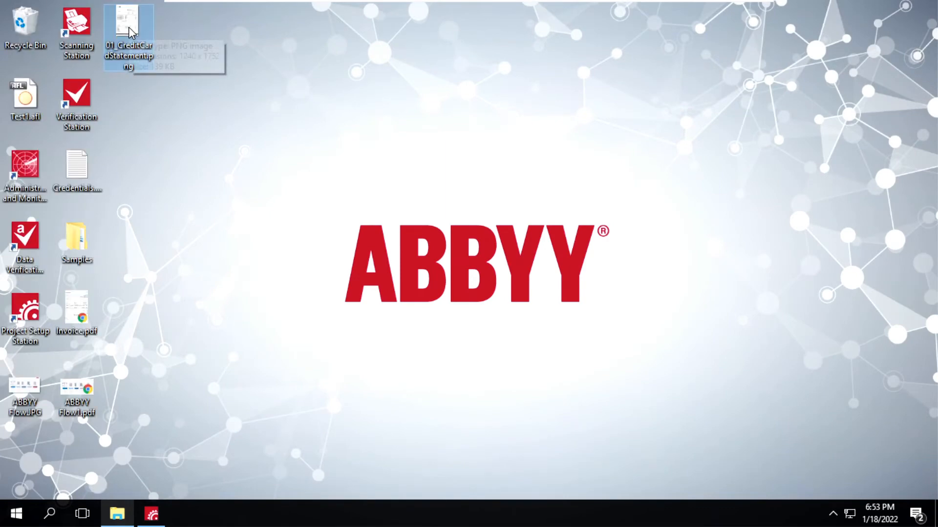
{"action": "mouse_move", "coordinate": [155, 483]}
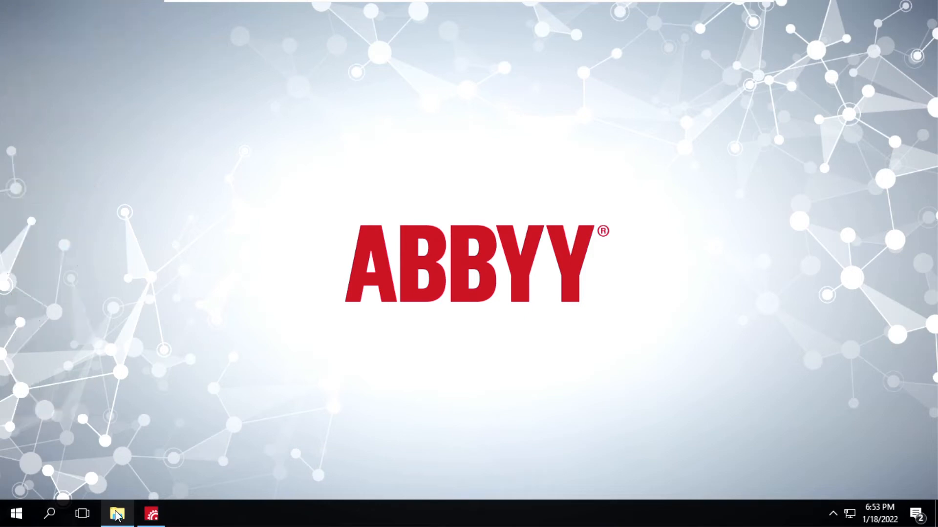
{"action": "left_click", "coordinate": [118, 515]}
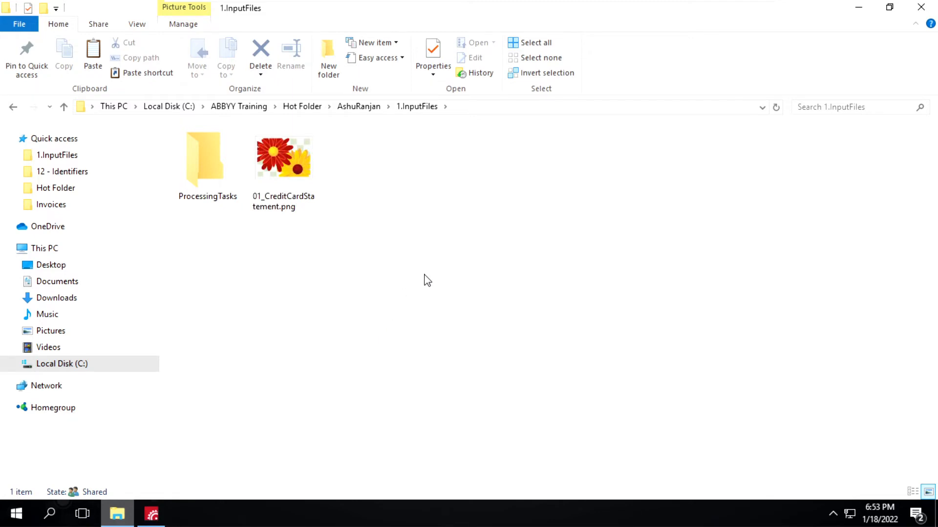
{"action": "left_click", "coordinate": [283, 157]}
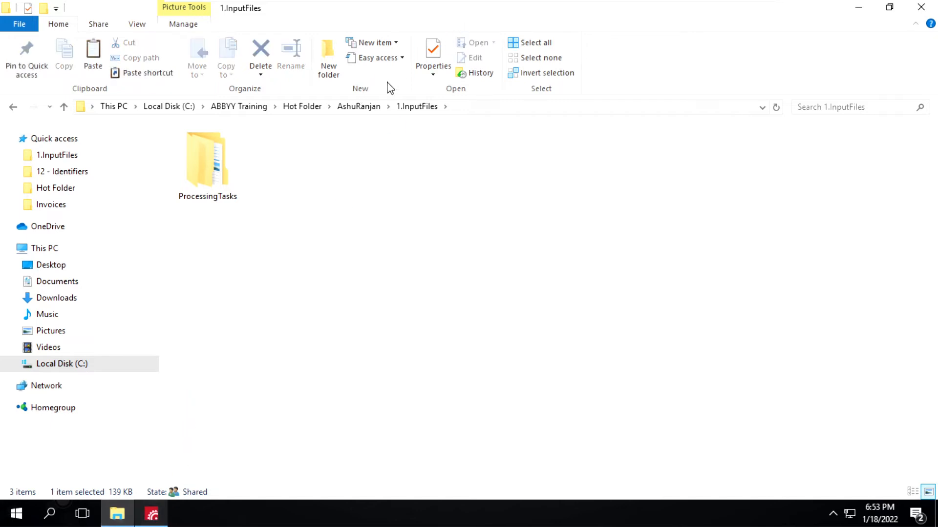
{"action": "mouse_move", "coordinate": [152, 515]}
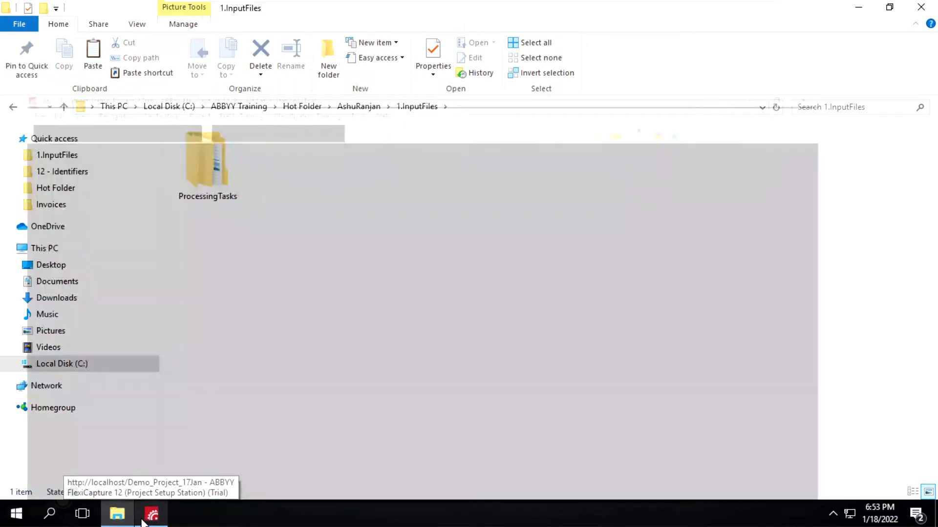
Refresh the working batches so new batch HF_ID2033 at Scanning appears, checking its counts.
{"action": "left_click", "coordinate": [151, 513]}
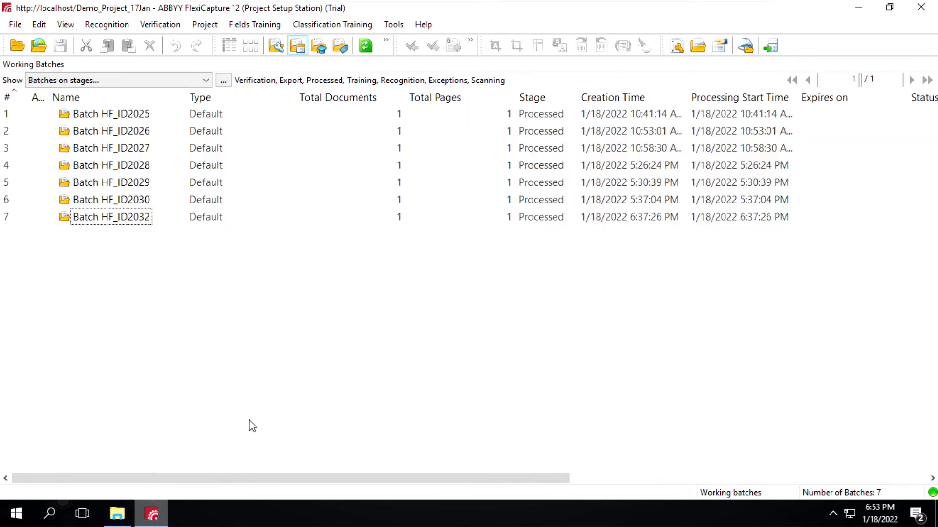
{"action": "mouse_move", "coordinate": [57, 247]}
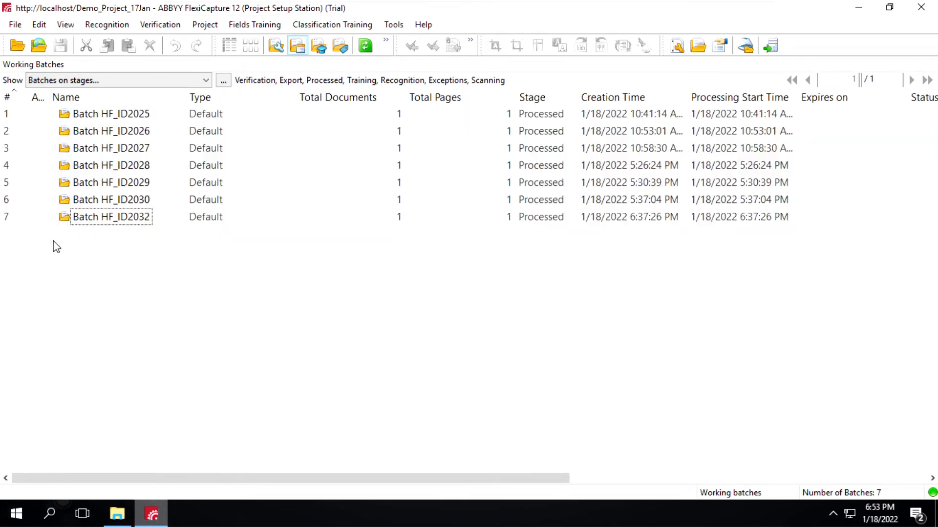
{"action": "mouse_move", "coordinate": [417, 341]}
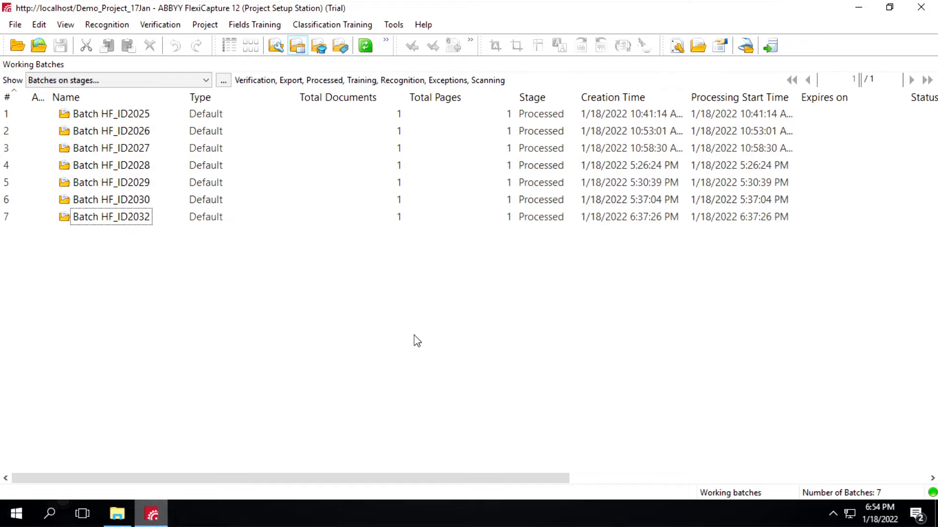
{"action": "mouse_move", "coordinate": [382, 62]}
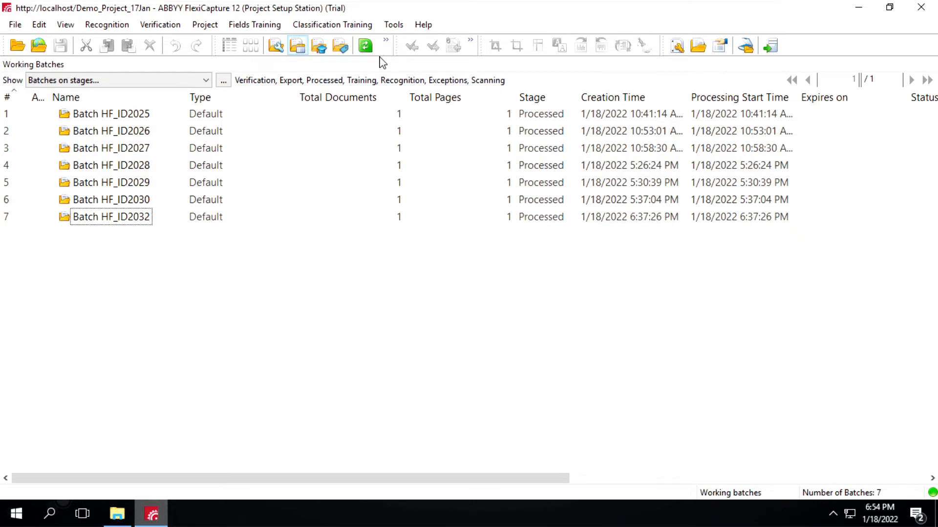
{"action": "left_click", "coordinate": [365, 46]}
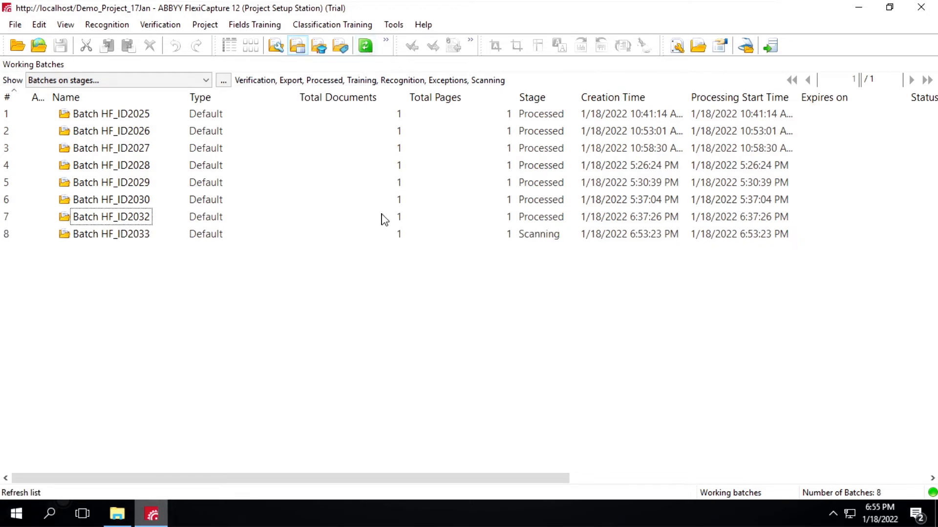
{"action": "mouse_move", "coordinate": [130, 245]}
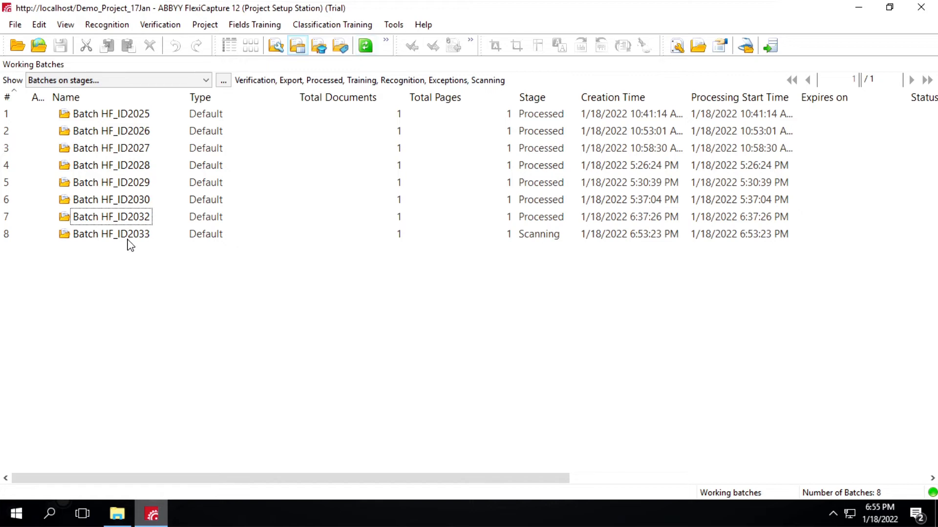
{"action": "mouse_move", "coordinate": [159, 246]}
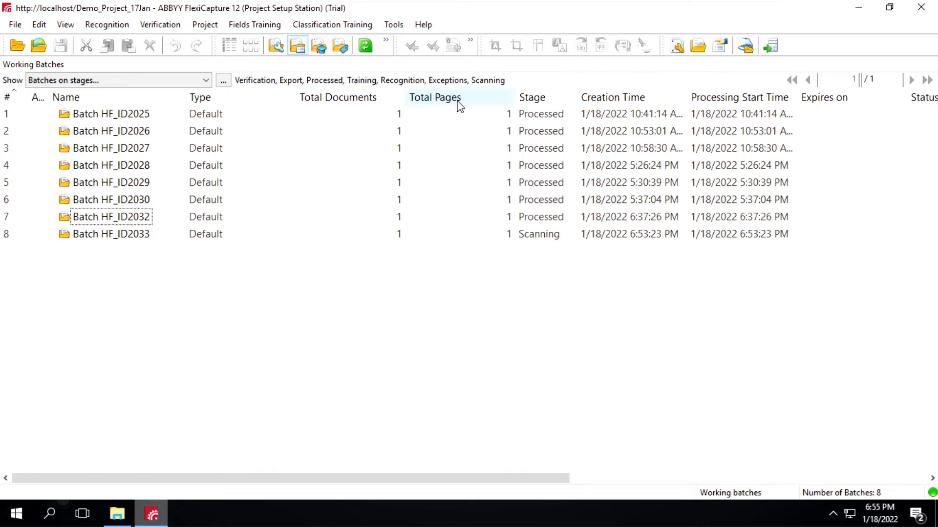
{"action": "mouse_move", "coordinate": [538, 107]}
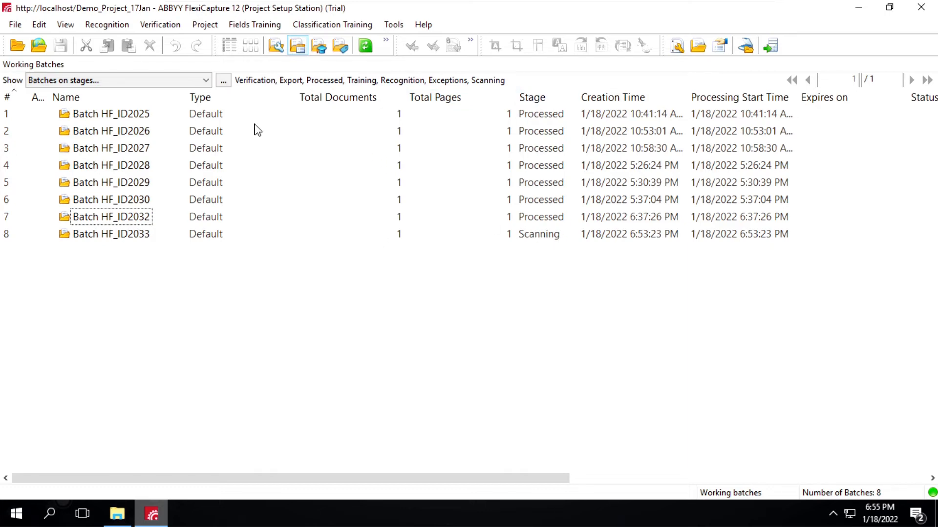
{"action": "mouse_move", "coordinate": [355, 106]}
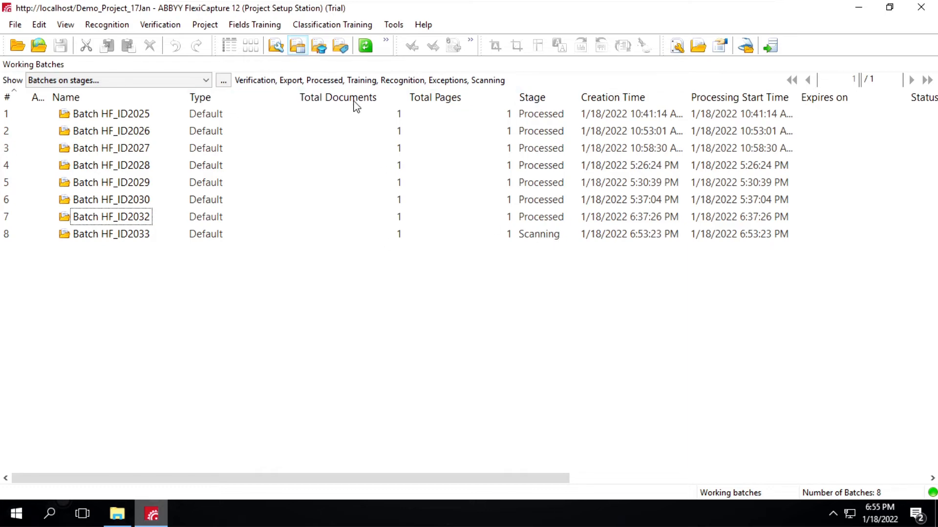
{"action": "mouse_move", "coordinate": [287, 91]}
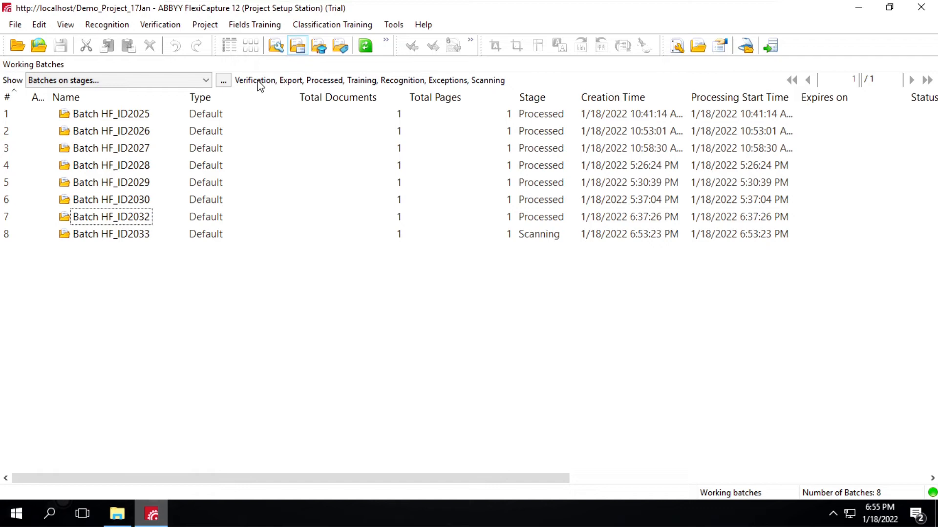
{"action": "mouse_move", "coordinate": [288, 86]}
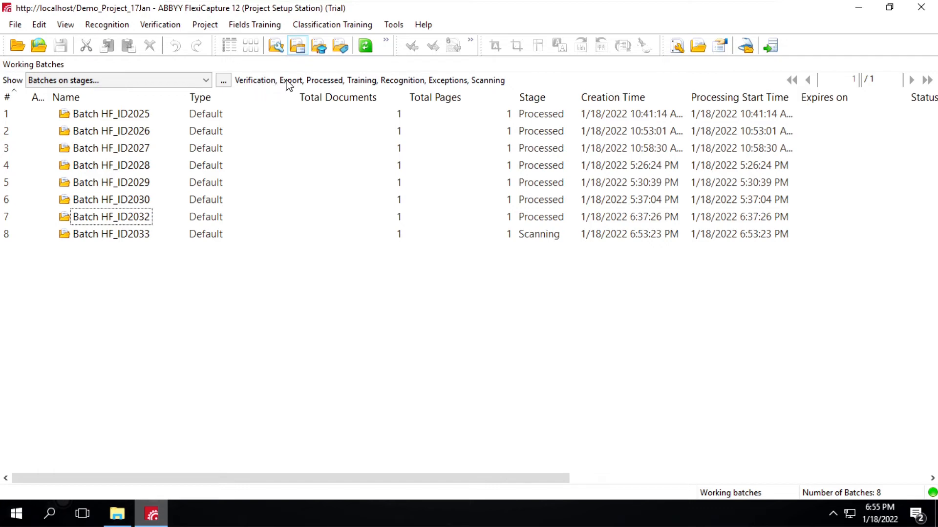
{"action": "mouse_move", "coordinate": [469, 340]}
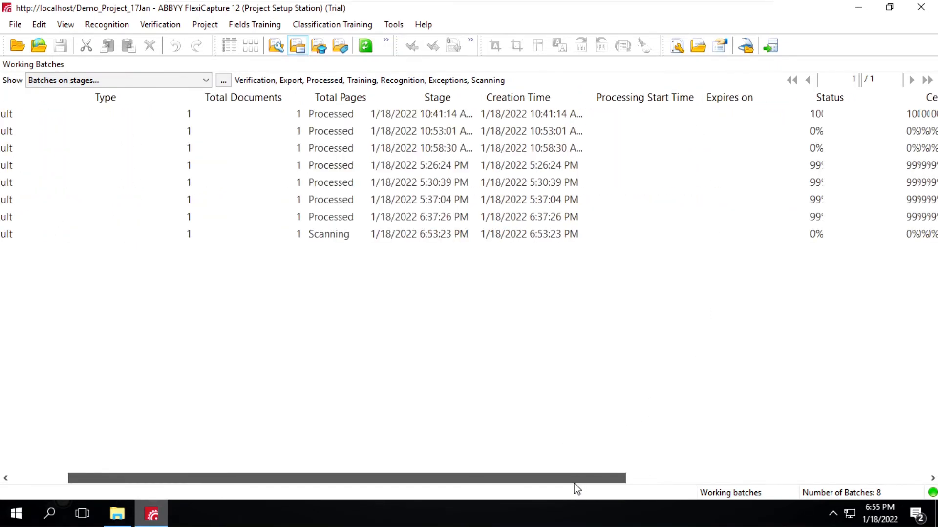
{"action": "scroll", "scroll_direction": "right", "scroll_amount": 3}
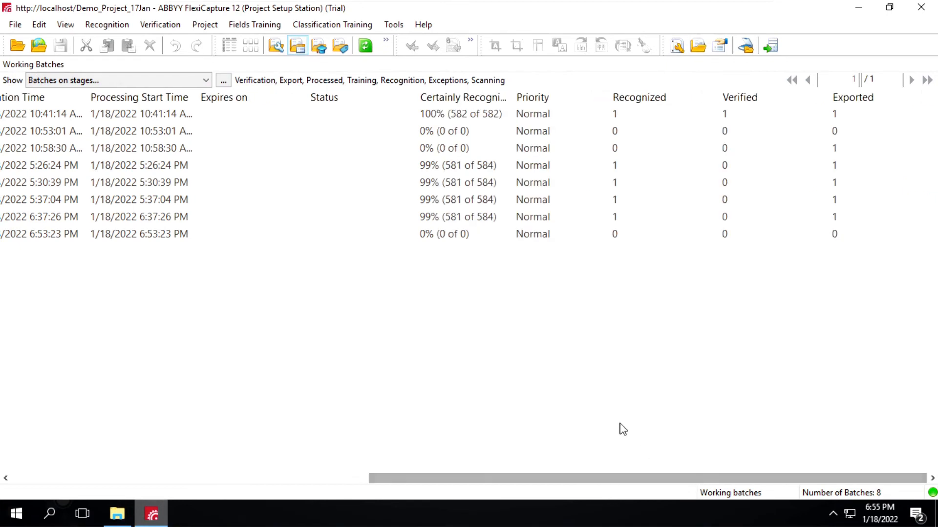
{"action": "mouse_move", "coordinate": [670, 98]}
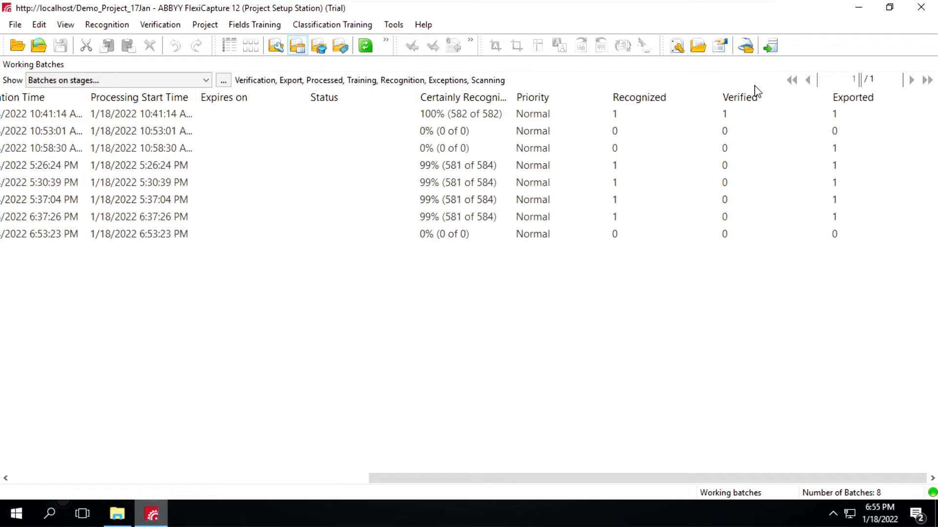
{"action": "mouse_move", "coordinate": [684, 276]}
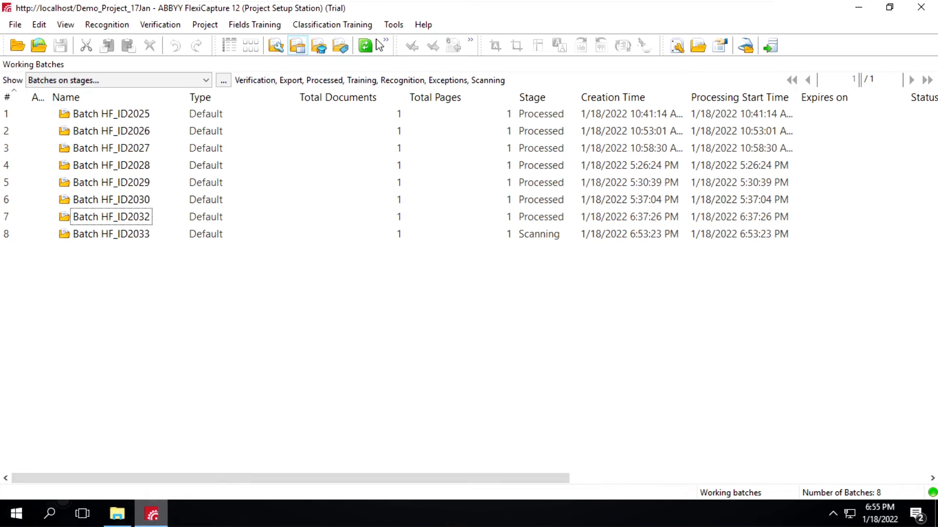
{"action": "mouse_move", "coordinate": [366, 45]}
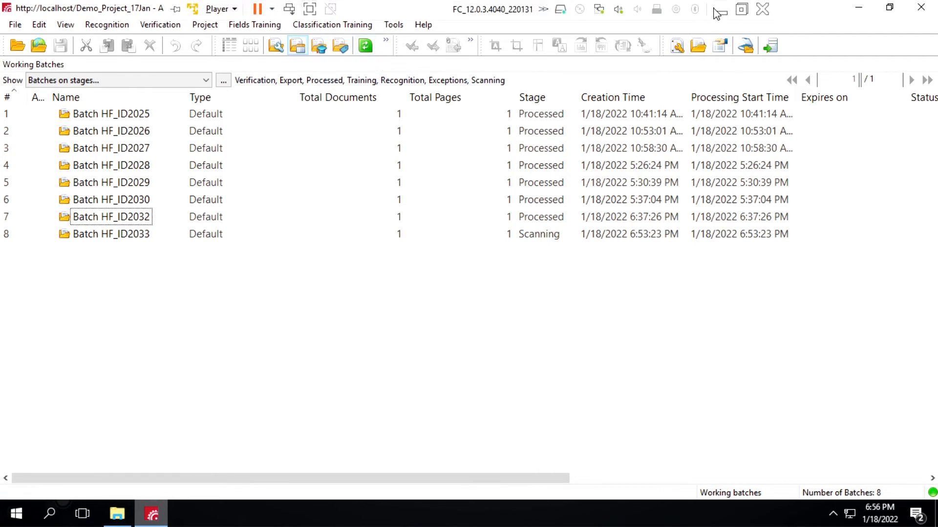
{"action": "left_click", "coordinate": [419, 513]}
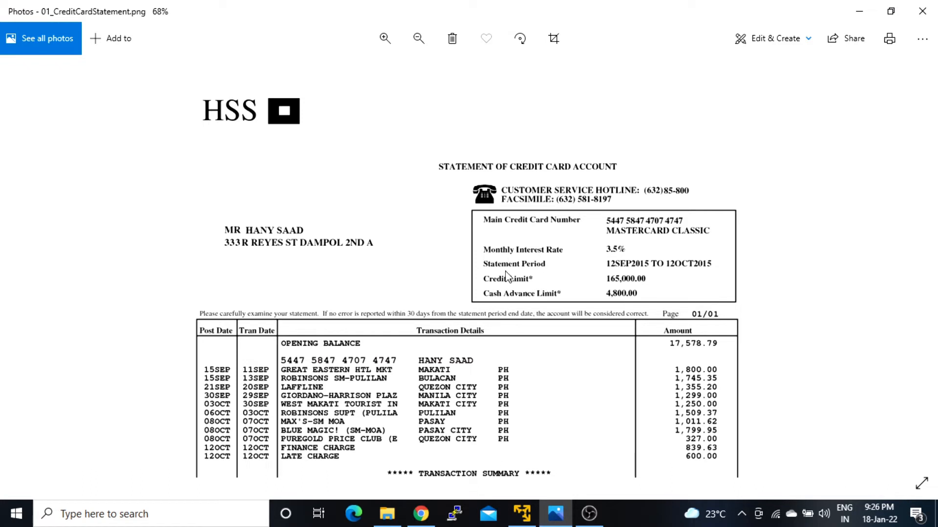
{"action": "mouse_move", "coordinate": [544, 253]}
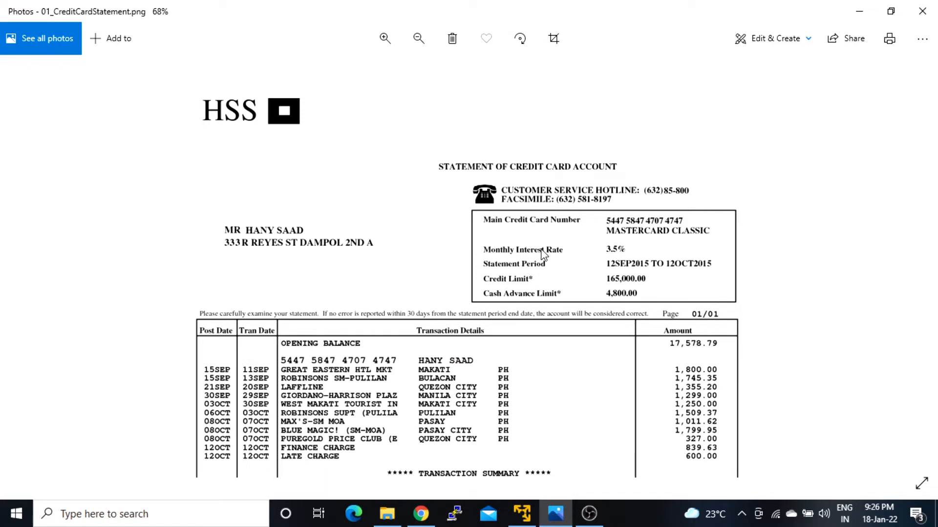
{"action": "mouse_move", "coordinate": [495, 274]}
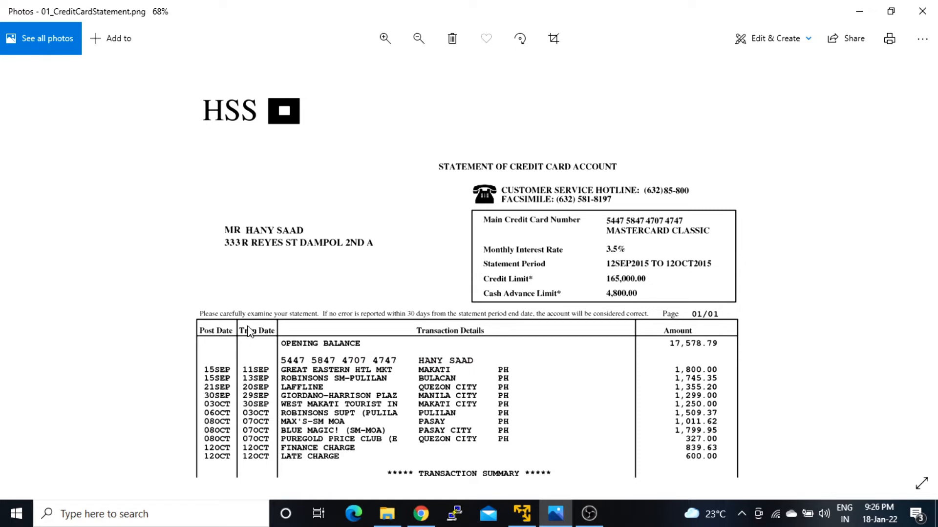
{"action": "mouse_move", "coordinate": [412, 295]}
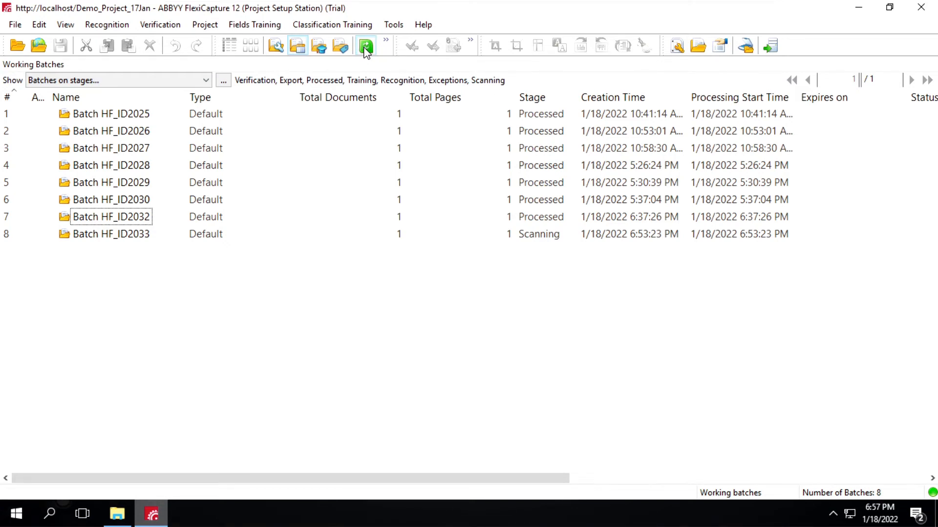
Refresh the batch list so HF_ID2033 shows as Processed alongside the other seven.
{"action": "left_click", "coordinate": [364, 46]}
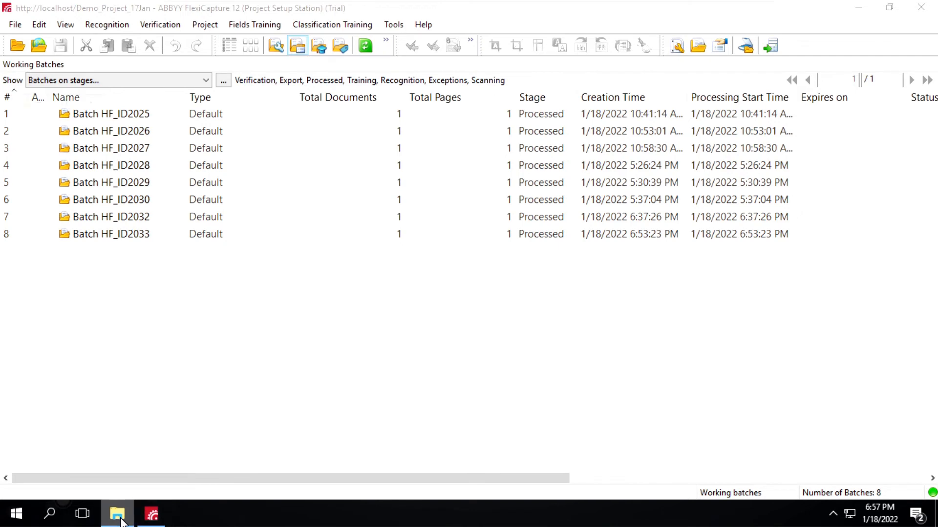
Return to File Explorer on 1.InputFiles, now holding only ProcessingTasks.
{"action": "left_click", "coordinate": [117, 513]}
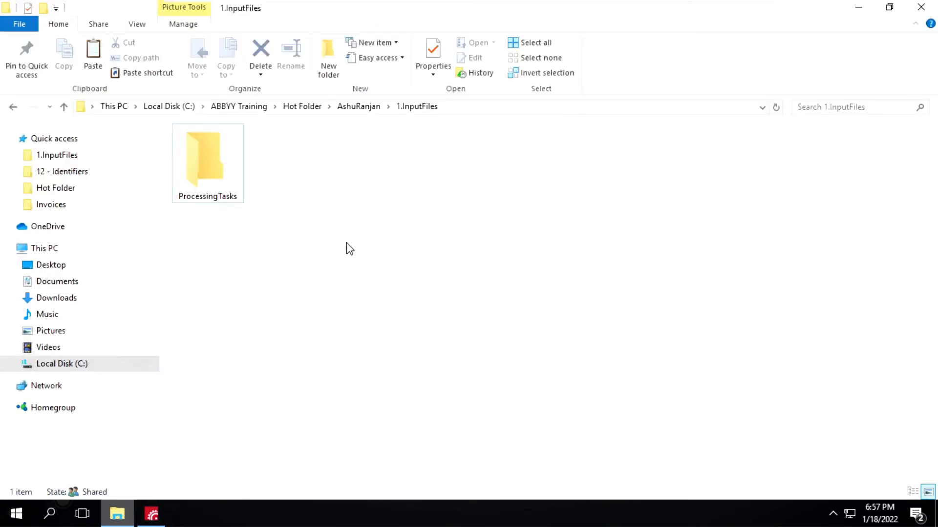
Open 2.ProcessedFiles and the Batch HF_ID2033 folder holding the credit card statement image.
{"action": "left_click", "coordinate": [358, 107]}
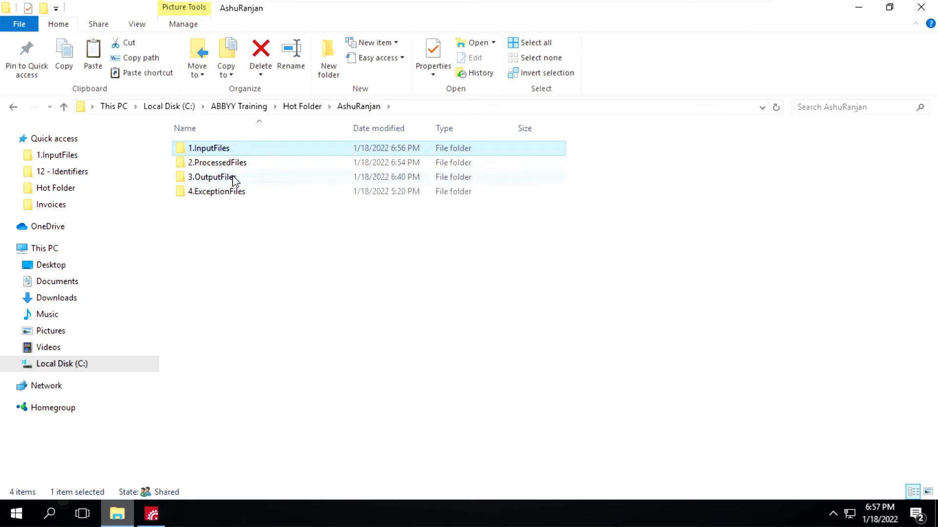
{"action": "left_click", "coordinate": [217, 162]}
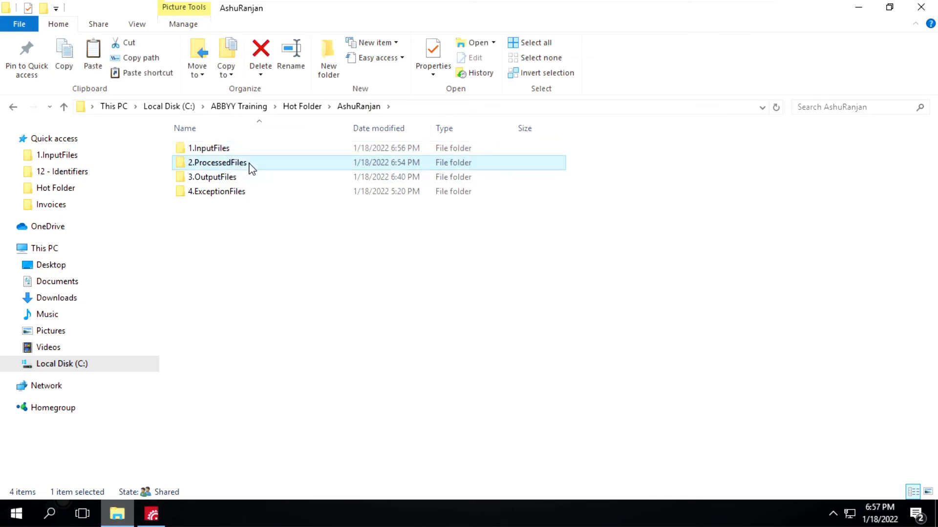
{"action": "left_click", "coordinate": [217, 163]}
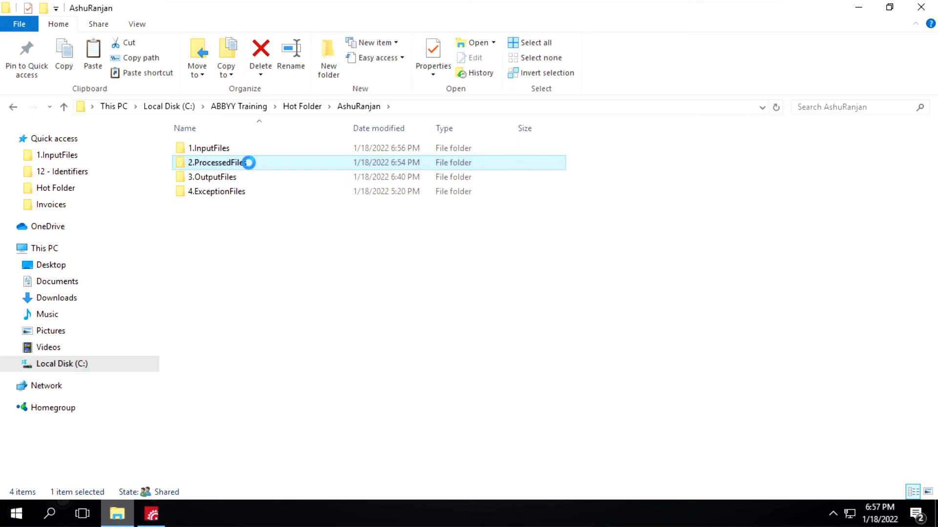
{"action": "double_click", "coordinate": [217, 162]}
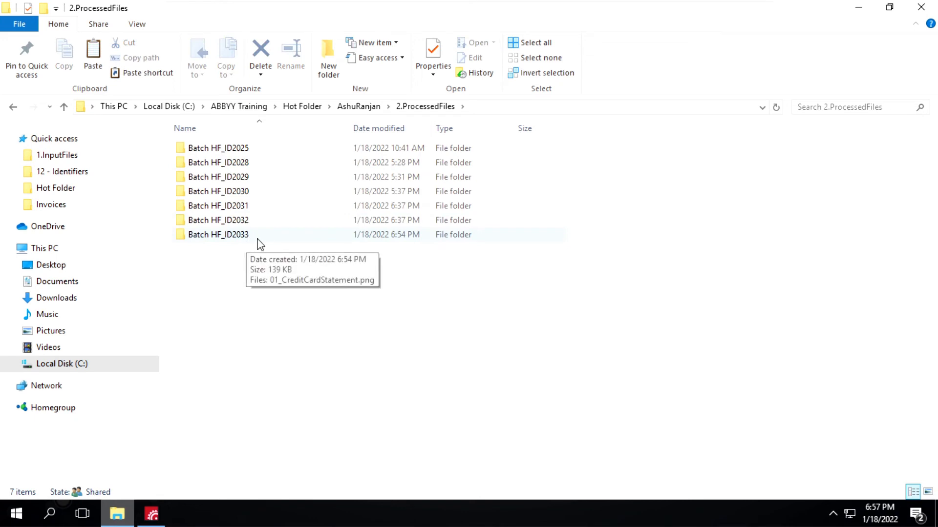
{"action": "mouse_move", "coordinate": [275, 247]}
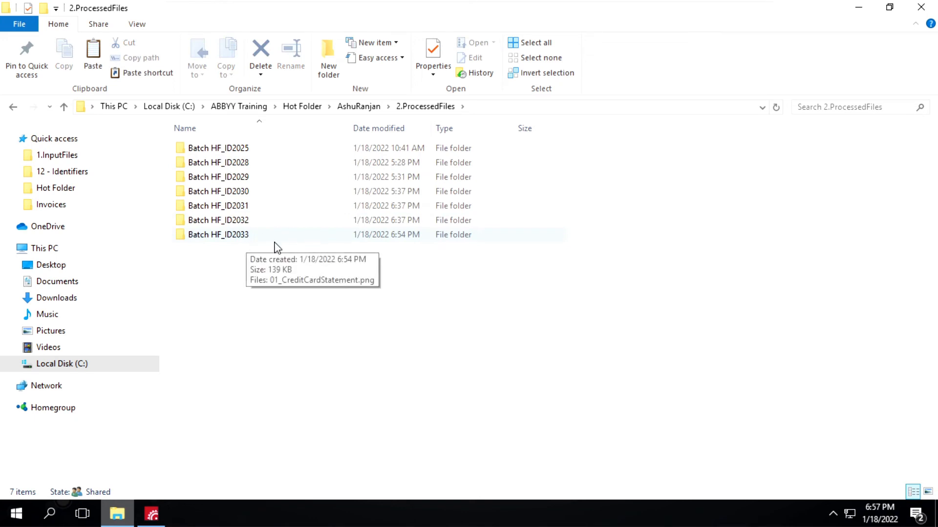
{"action": "left_click", "coordinate": [218, 234]}
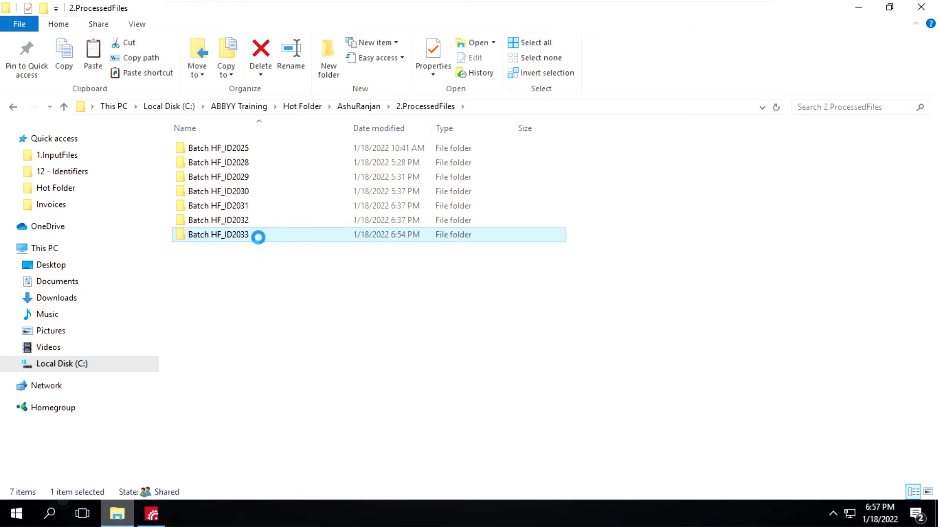
{"action": "double_click", "coordinate": [217, 234]}
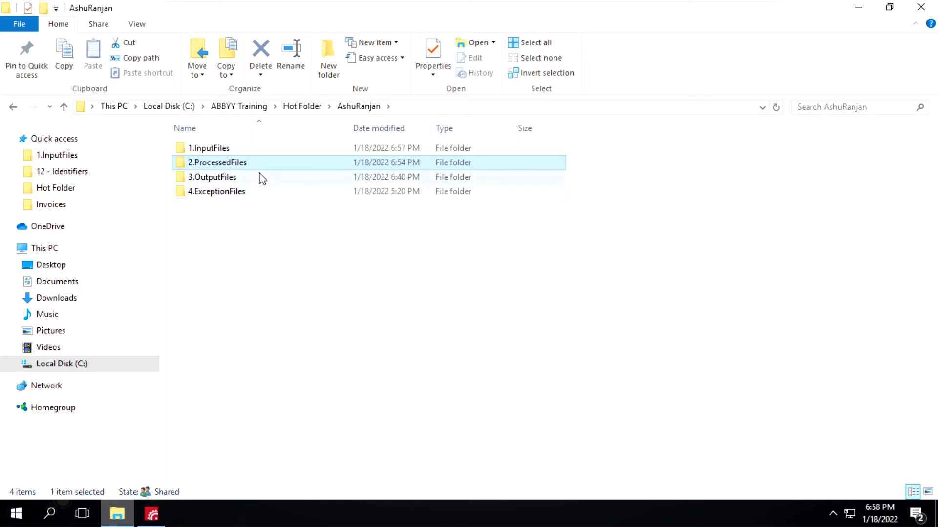
Open 3.OutputFiles > Export and select the exported Batch HF_ID2033 folder.
{"action": "left_click", "coordinate": [212, 177]}
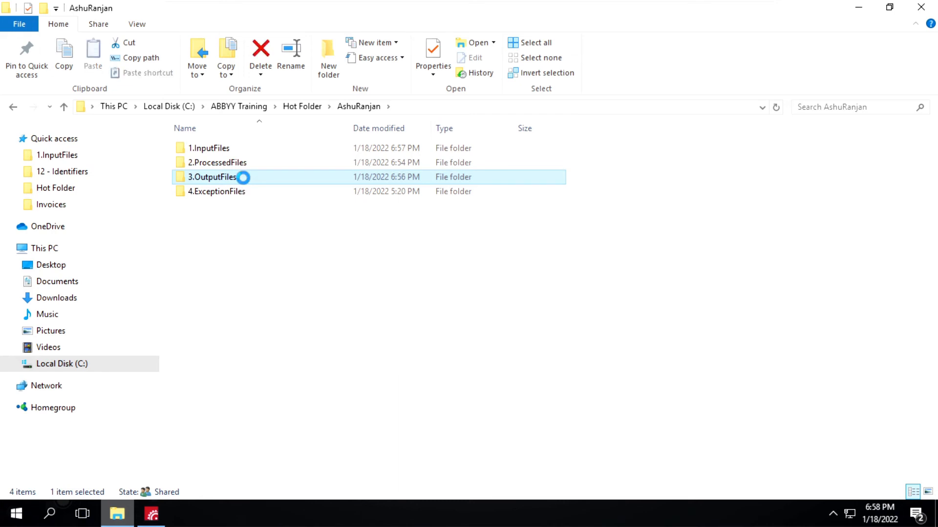
{"action": "double_click", "coordinate": [212, 177]}
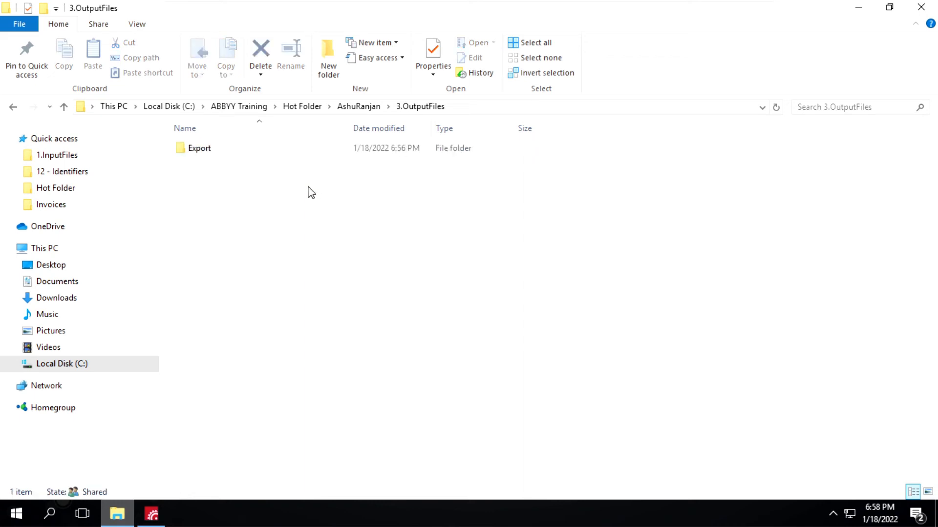
{"action": "left_click", "coordinate": [198, 147]}
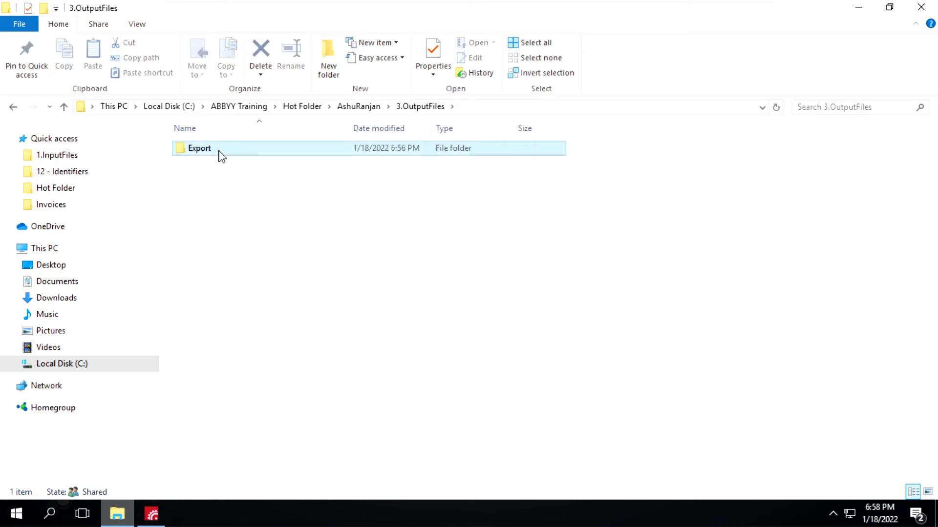
{"action": "left_click", "coordinate": [198, 147]}
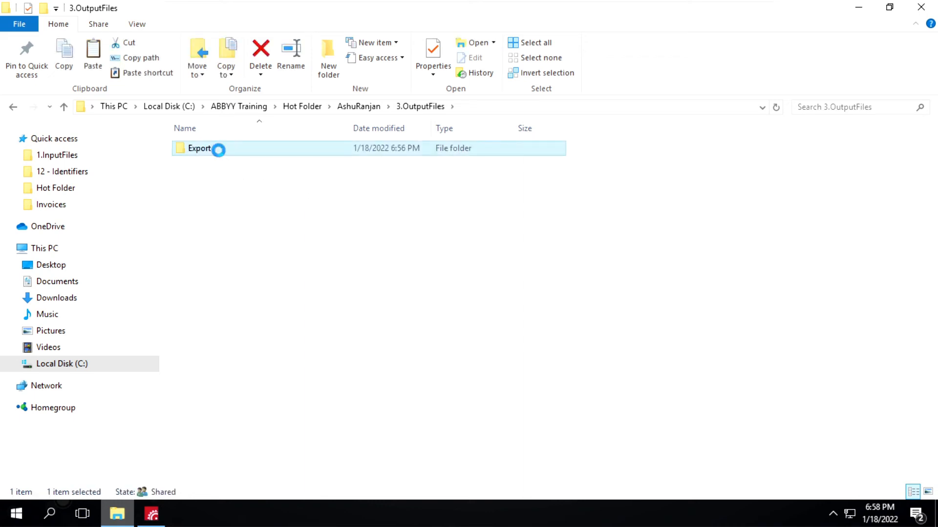
{"action": "double_click", "coordinate": [199, 147]}
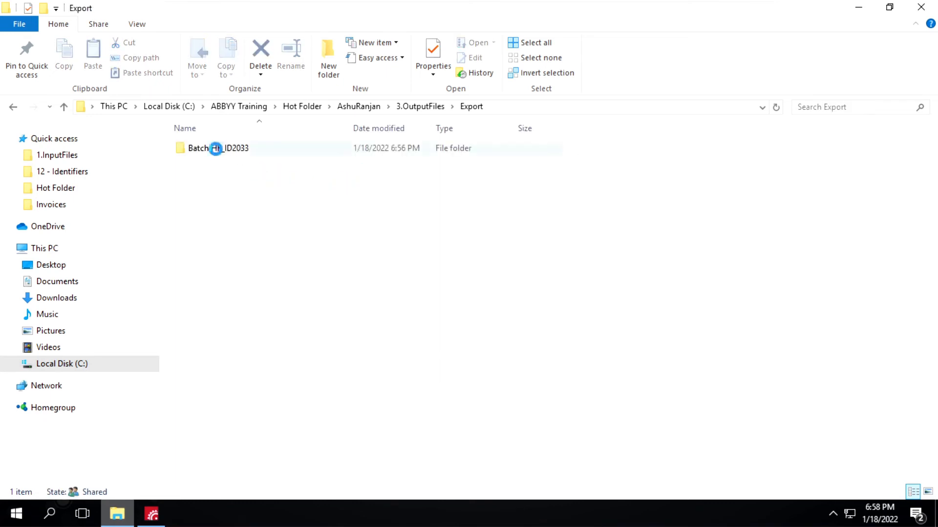
{"action": "left_click", "coordinate": [217, 148]}
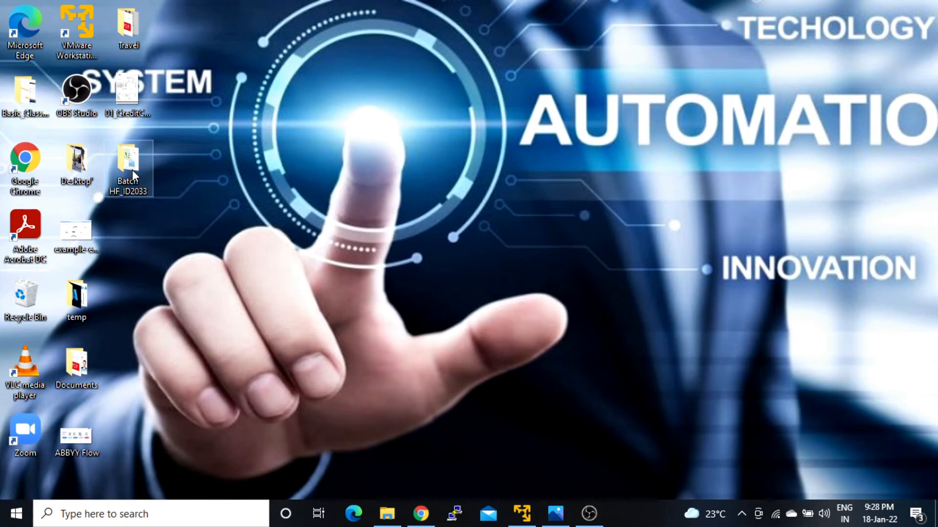
Open Batch HF_ID2033 and launch its Data_00000001 spreadsheet in Excel.
{"action": "double_click", "coordinate": [128, 162]}
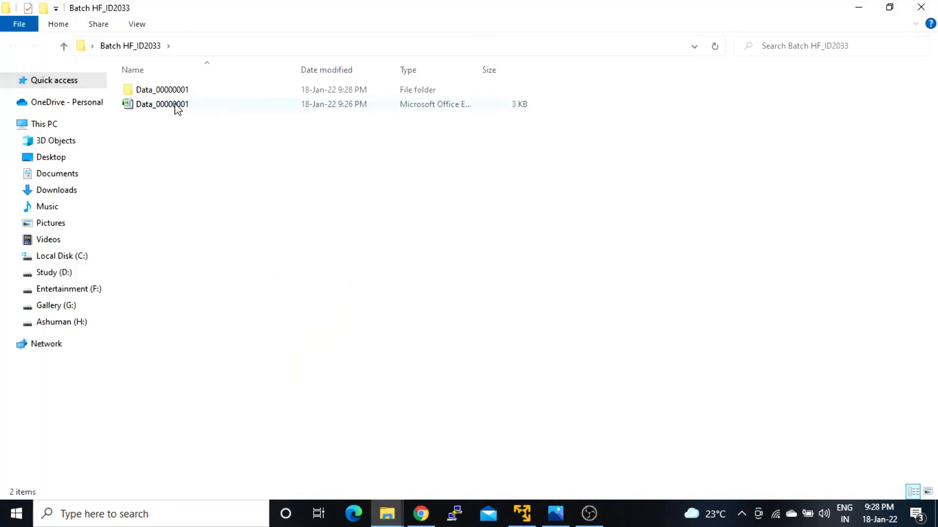
{"action": "left_click", "coordinate": [162, 104]}
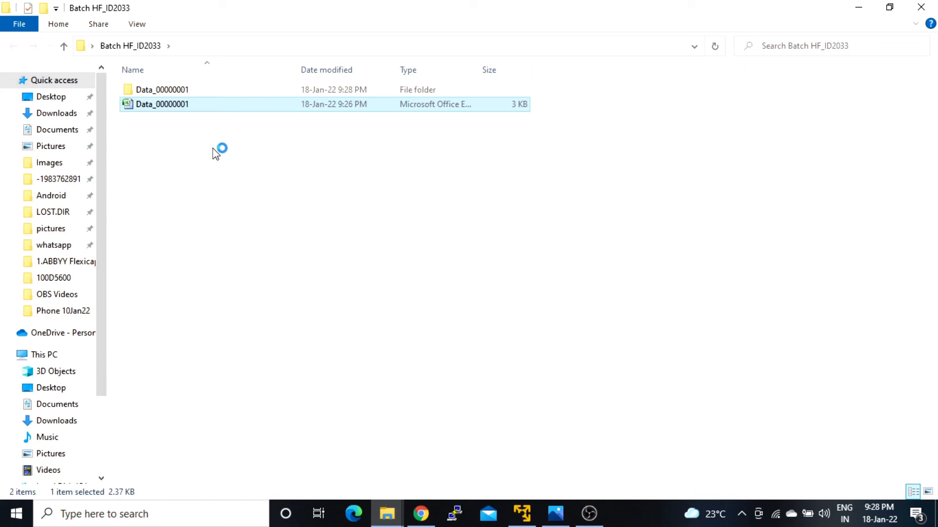
{"action": "double_click", "coordinate": [161, 105]}
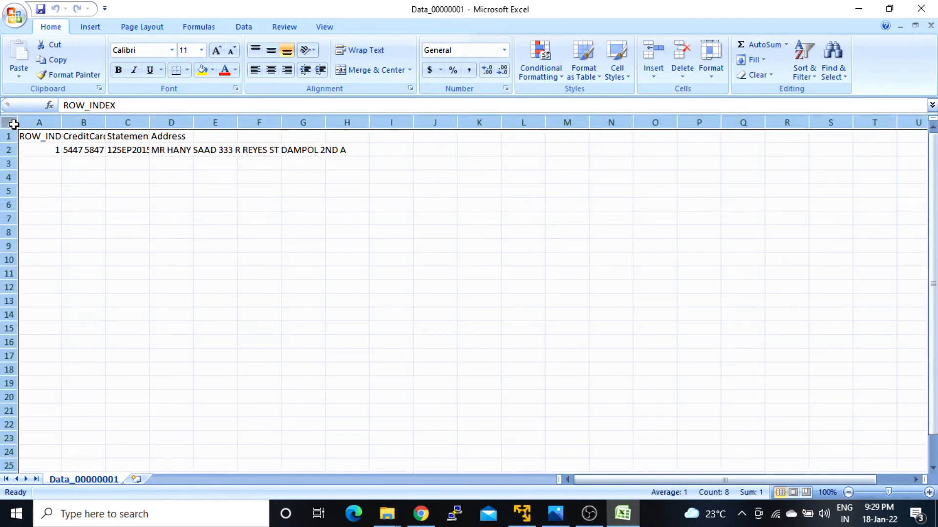
Autofit all columns, verify card number, period and address against the statement image, then close the workbook.
{"action": "left_click", "coordinate": [12, 122]}
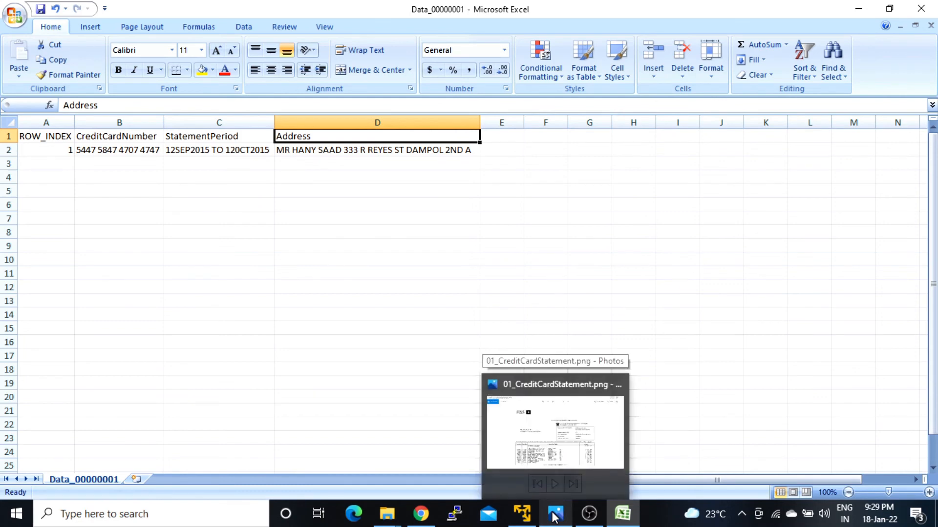
{"action": "left_click", "coordinate": [553, 431]}
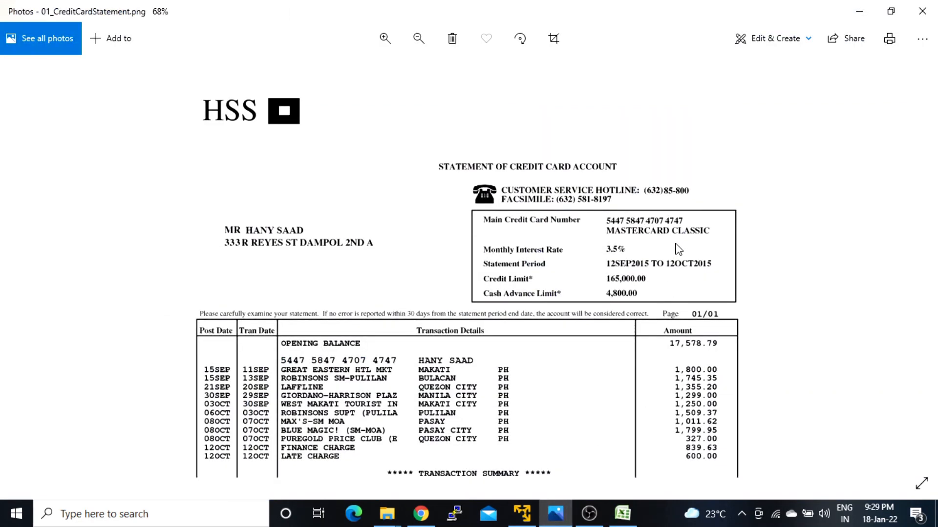
{"action": "mouse_move", "coordinate": [595, 270]}
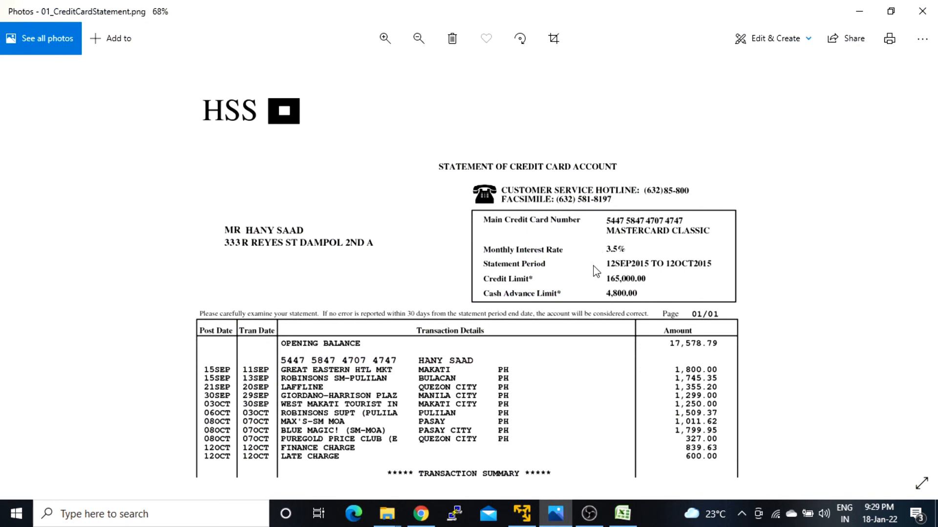
{"action": "mouse_move", "coordinate": [623, 272]}
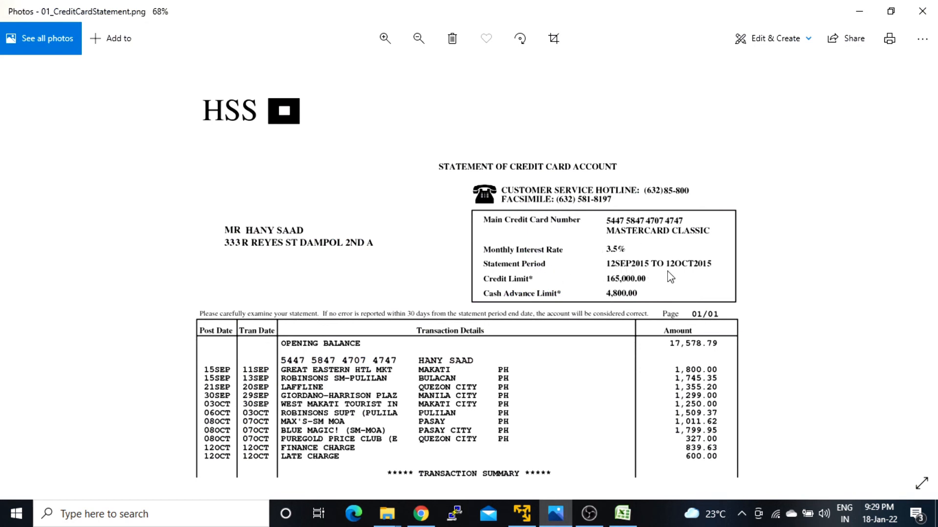
{"action": "mouse_move", "coordinate": [389, 254]}
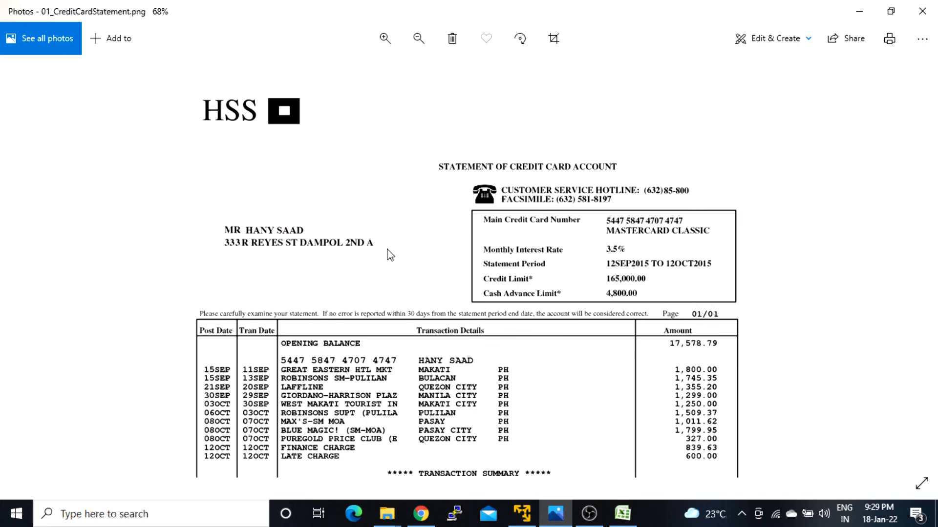
{"action": "left_click", "coordinate": [622, 513]}
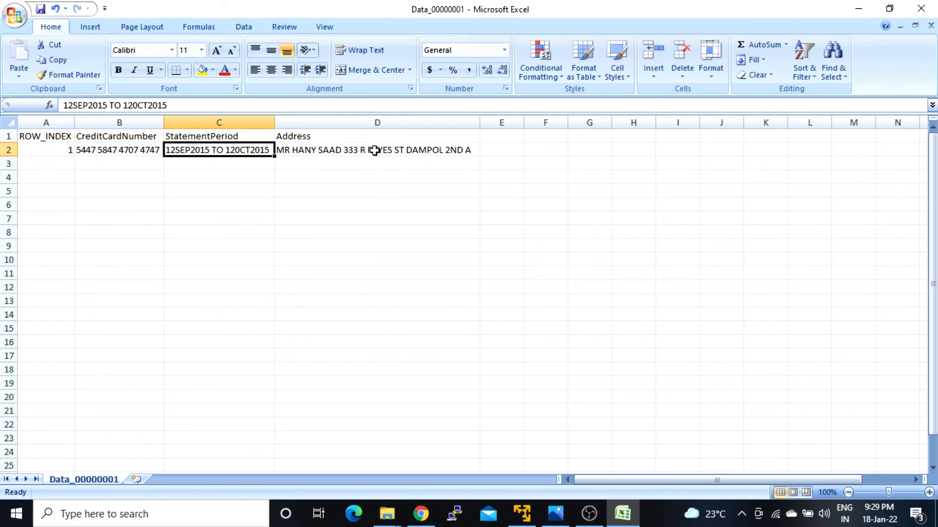
{"action": "left_click", "coordinate": [377, 150]}
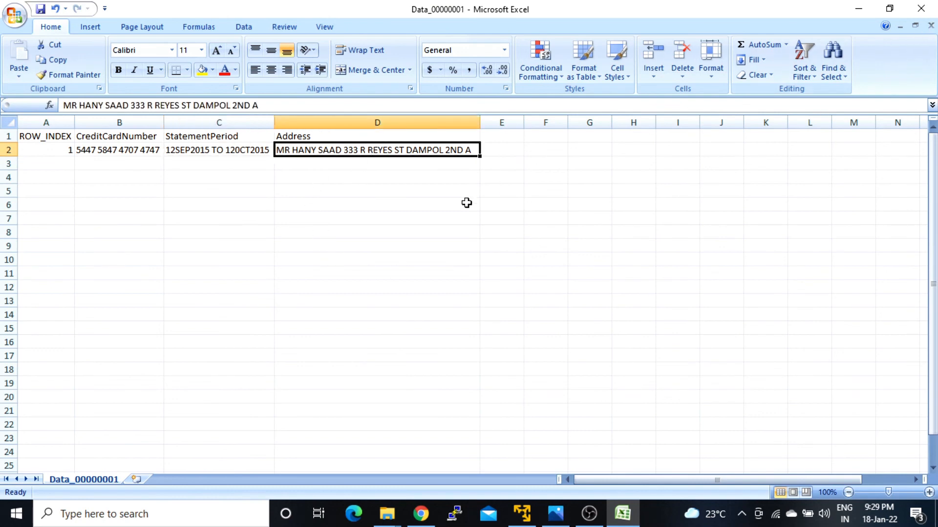
{"action": "mouse_move", "coordinate": [923, 9]}
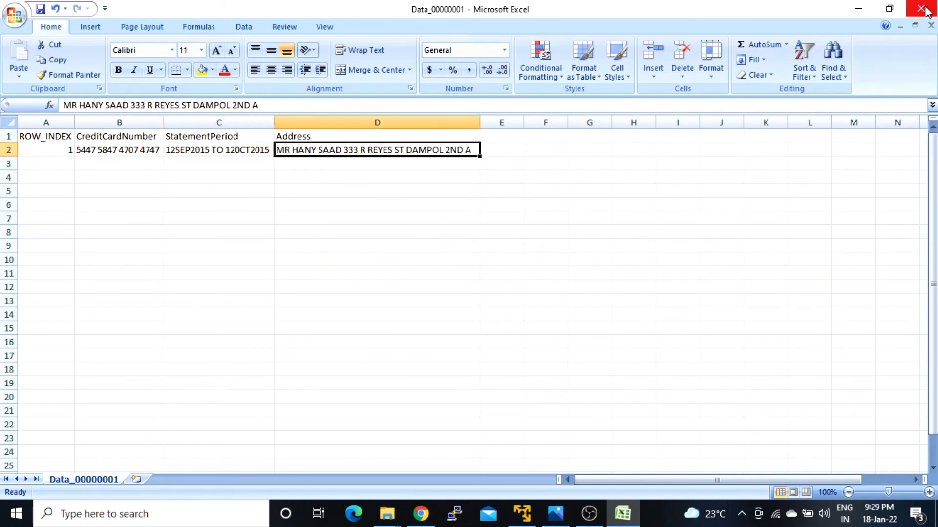
{"action": "left_click", "coordinate": [926, 9]}
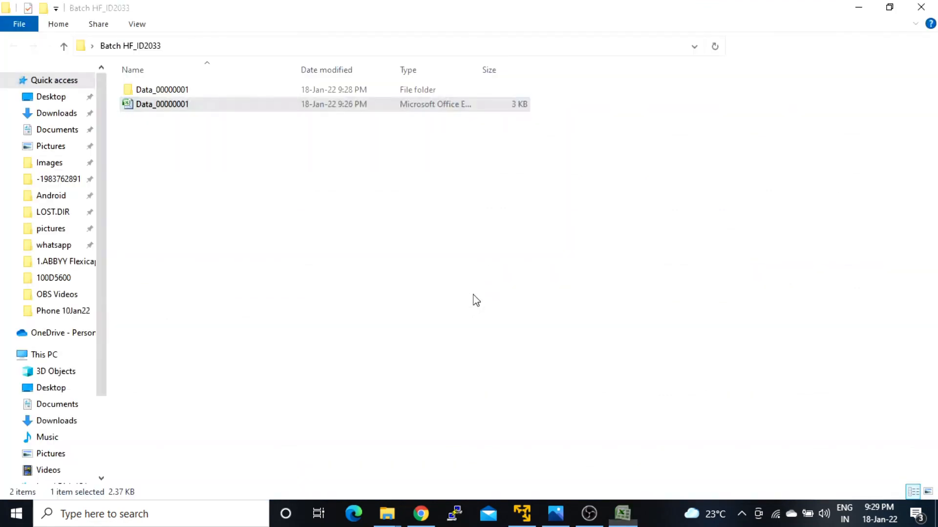
Open CreditCardTables.xlsx from the Data_00000001 folder and autofit all its columns.
{"action": "double_click", "coordinate": [162, 89]}
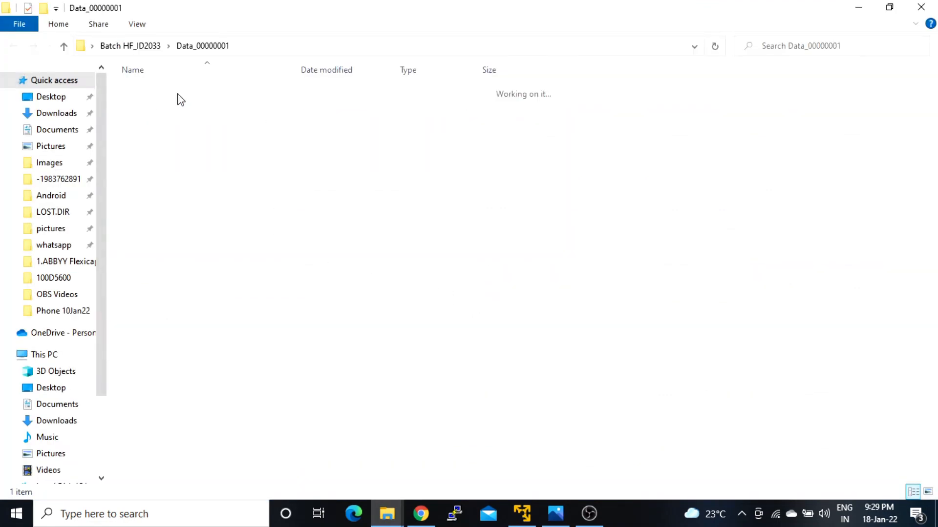
{"action": "left_click", "coordinate": [164, 90]}
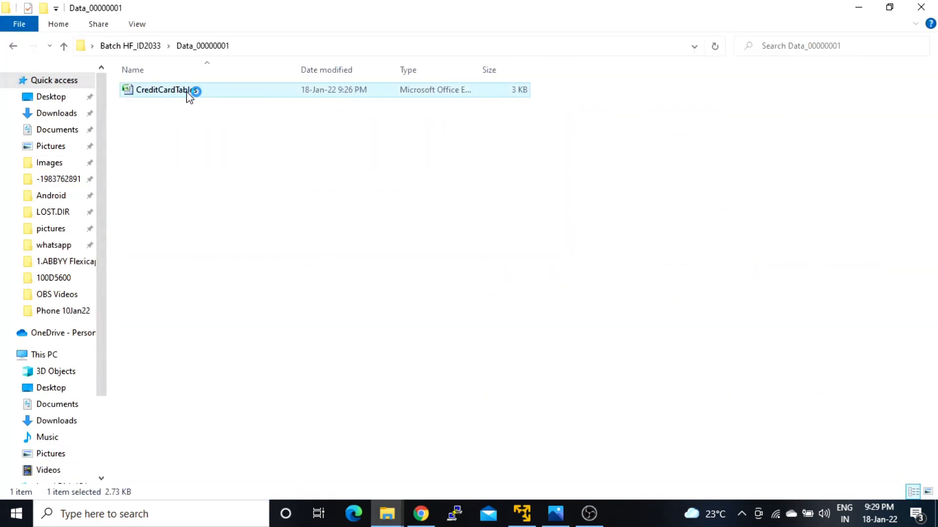
{"action": "double_click", "coordinate": [161, 90]}
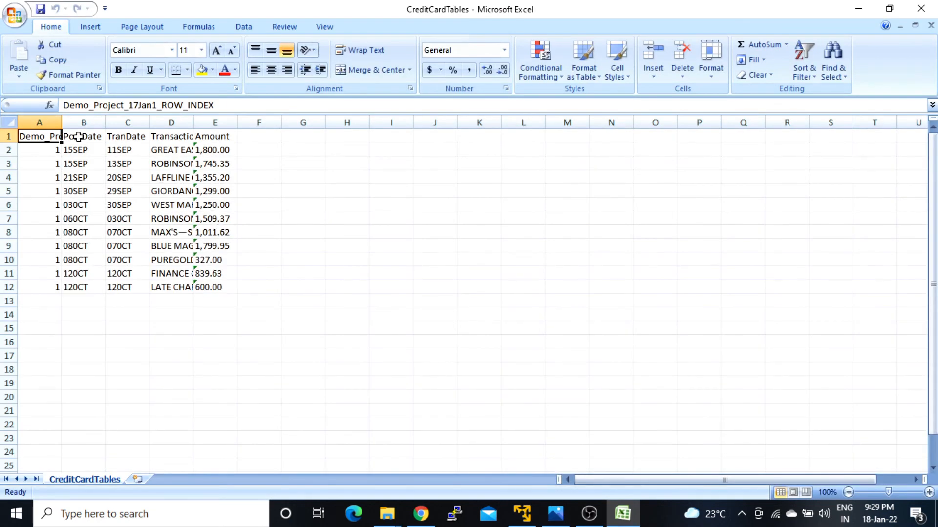
{"action": "left_click", "coordinate": [39, 123]}
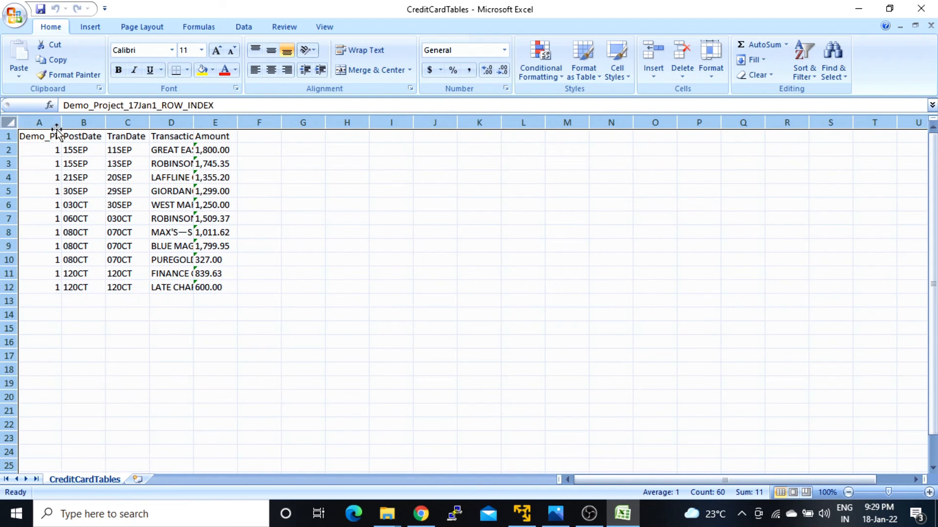
{"action": "mouse_move", "coordinate": [58, 127]}
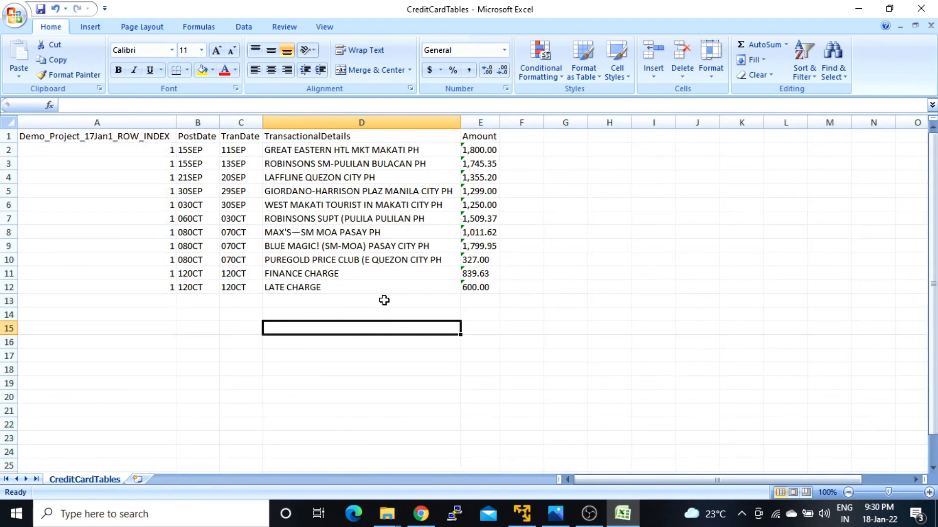
Verify PostDate, the 600.00 amount and the FINANCE CHARGE row against the statement image.
{"action": "left_click", "coordinate": [197, 149]}
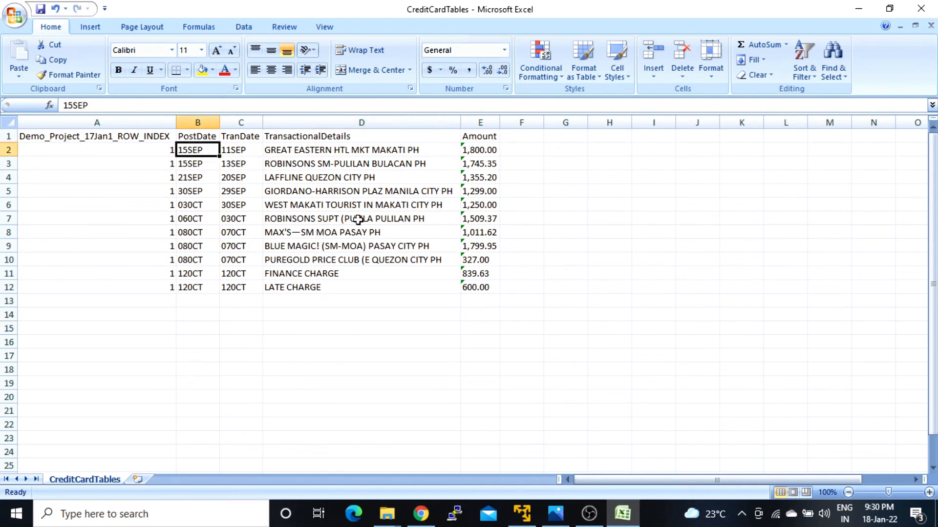
{"action": "left_click", "coordinate": [481, 287]}
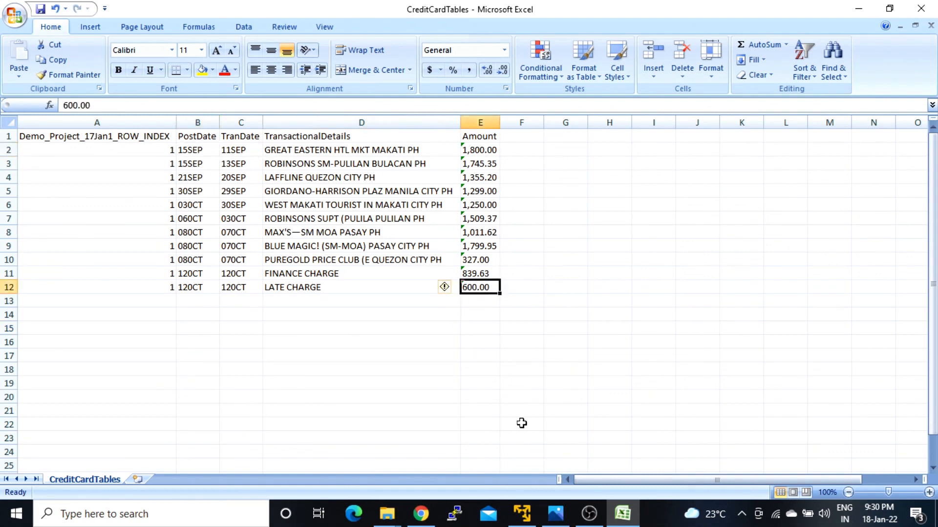
{"action": "left_click", "coordinate": [554, 514]}
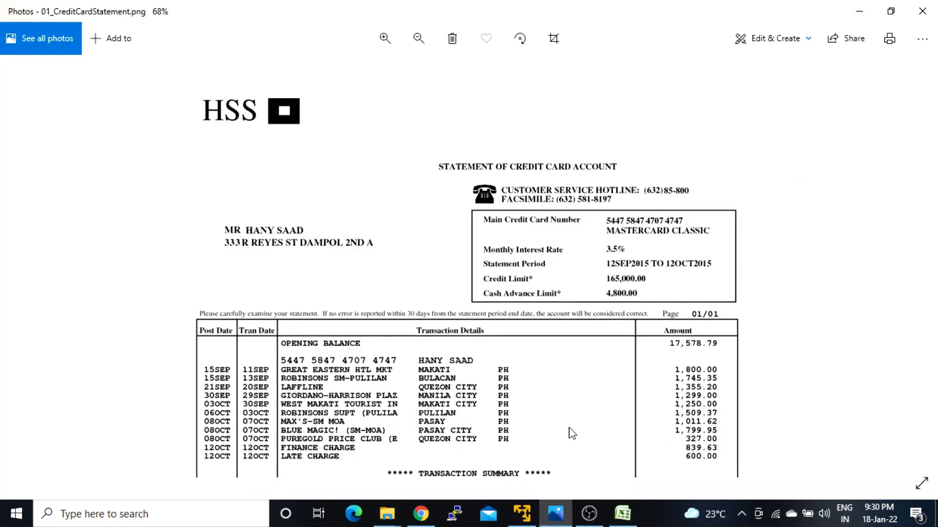
{"action": "mouse_move", "coordinate": [222, 375]}
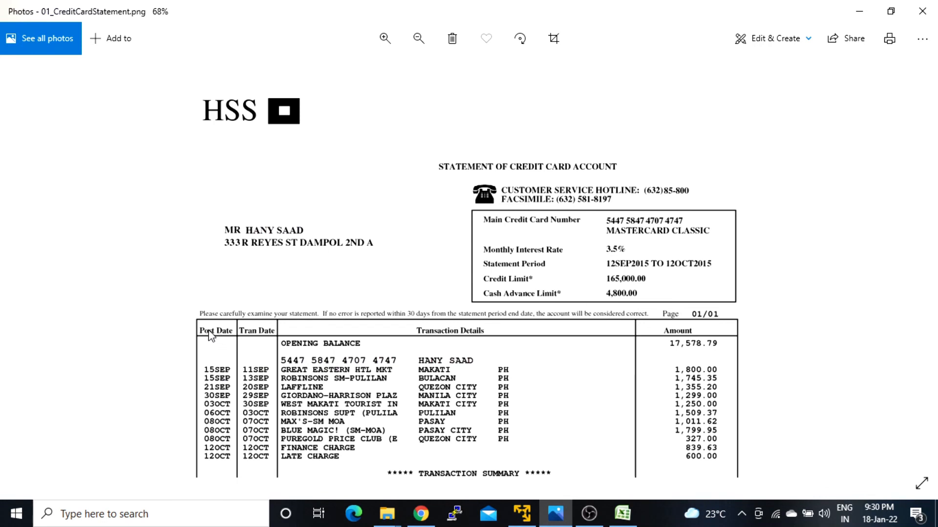
{"action": "mouse_move", "coordinate": [215, 341]}
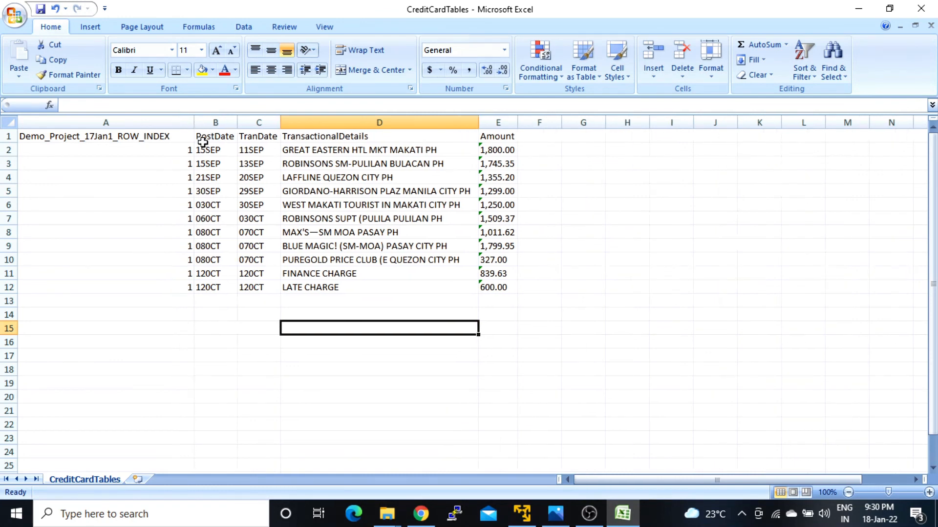
{"action": "left_click", "coordinate": [378, 274]}
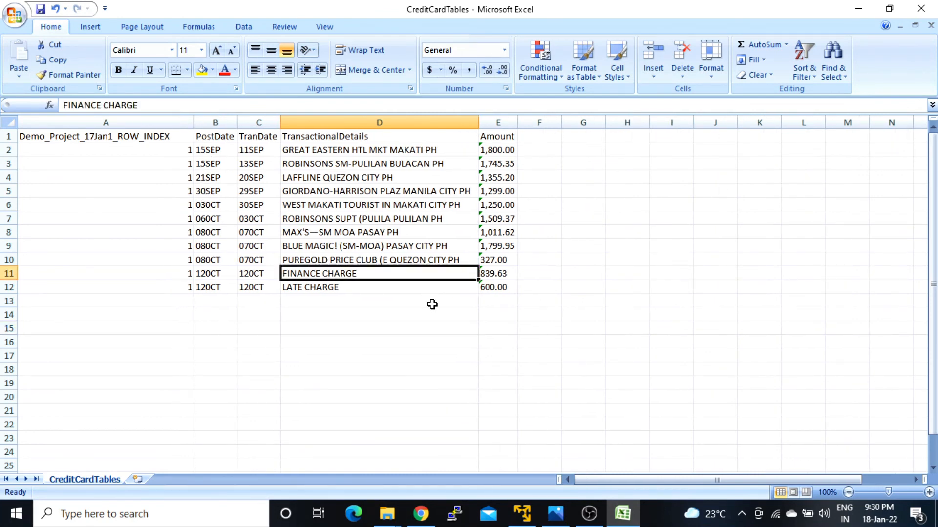